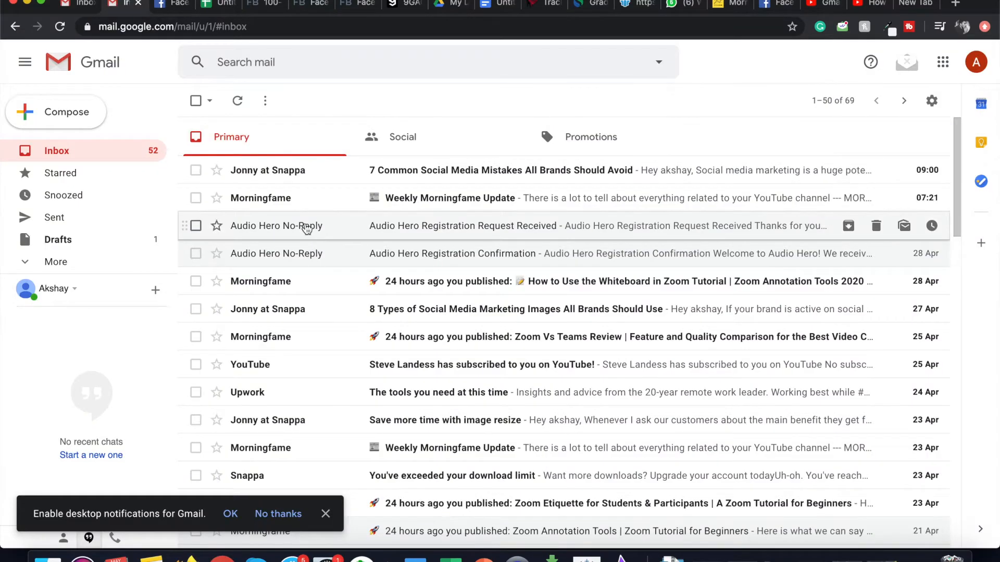
{"action": "mouse_move", "coordinate": [340, 256]}
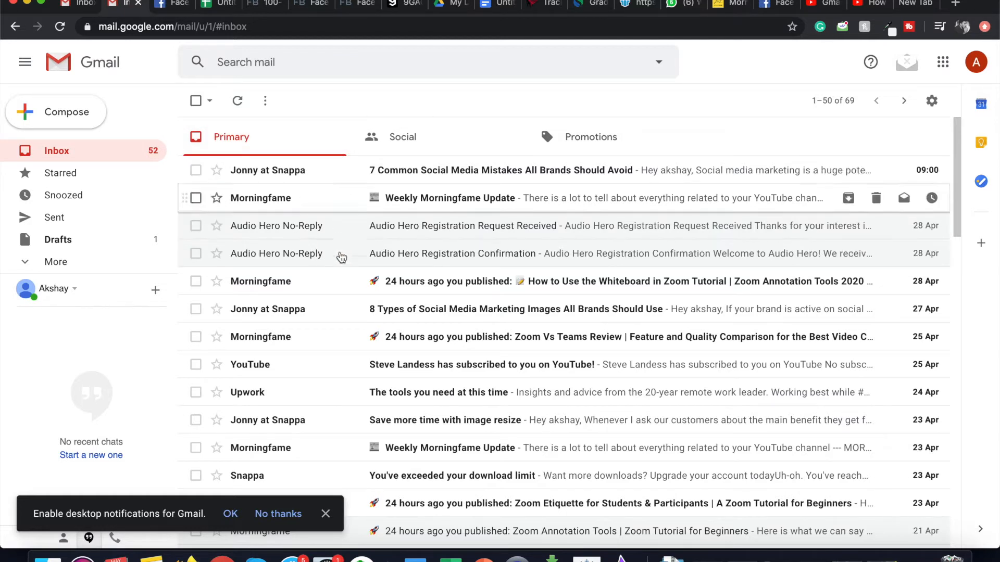
{"action": "mouse_move", "coordinate": [345, 294]}
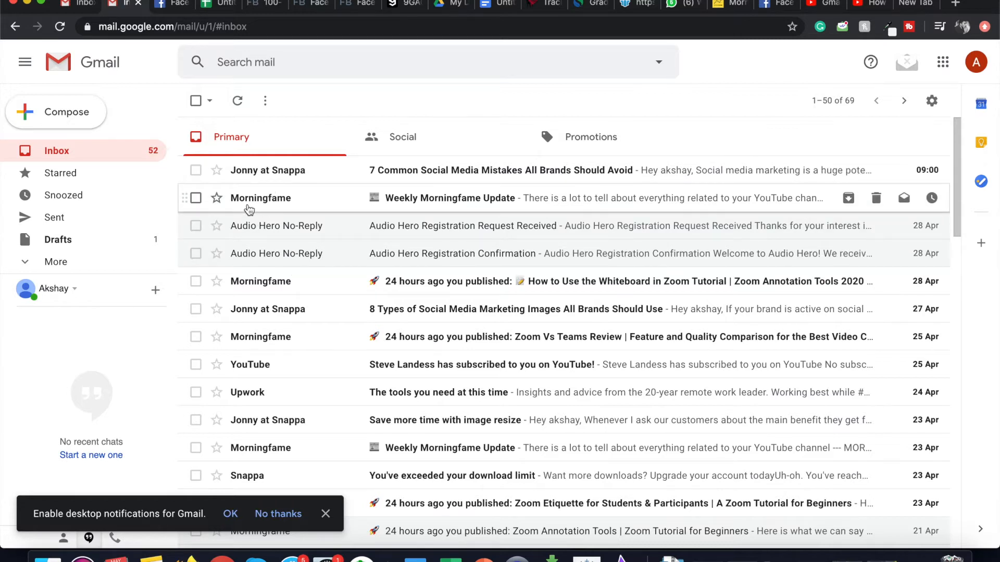
{"action": "mouse_move", "coordinate": [289, 210]}
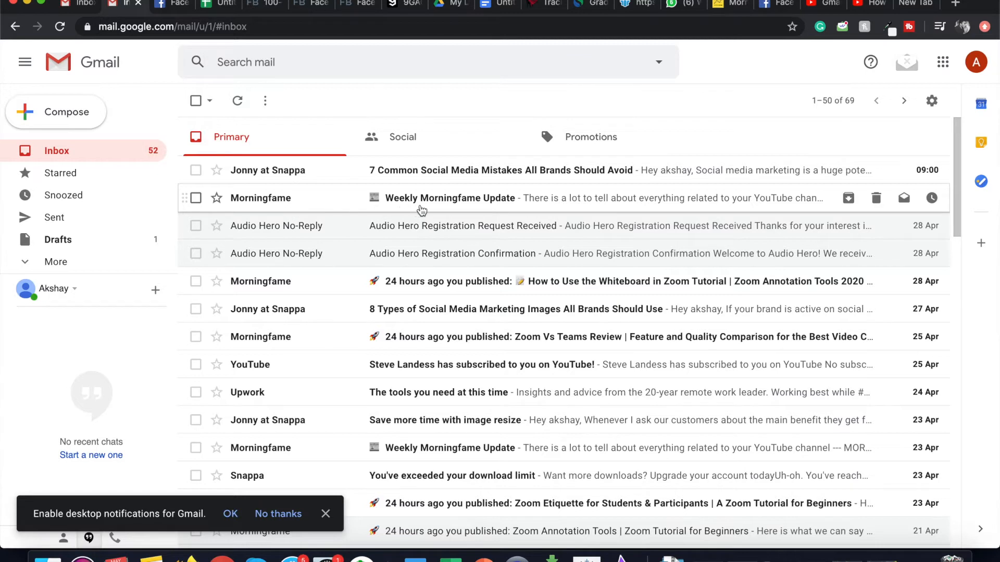
{"action": "mouse_move", "coordinate": [345, 202]}
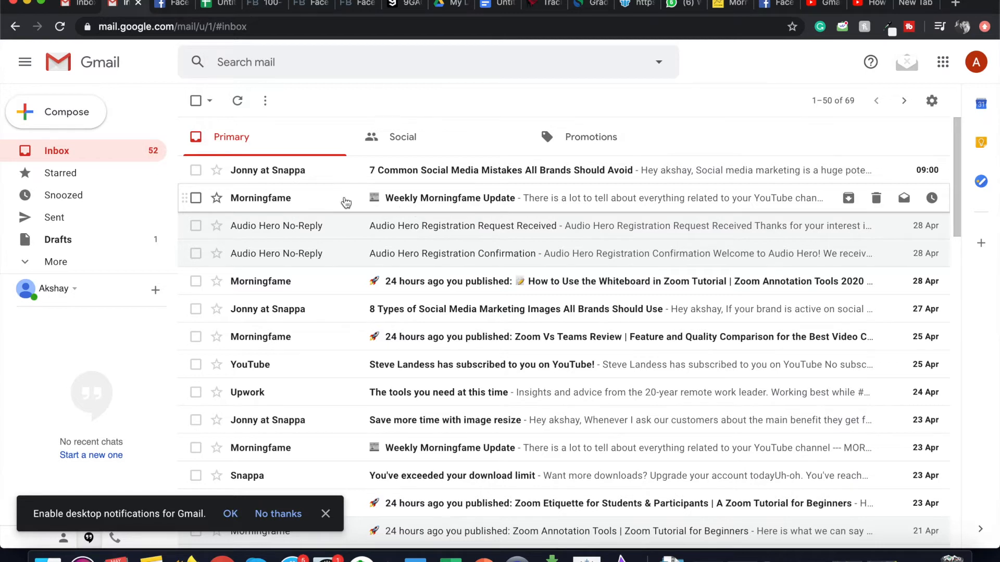
Step: Archive the Weekly Morningfame Update email, dropping the inbox to 68 conversations
{"action": "left_click", "coordinate": [195, 197]}
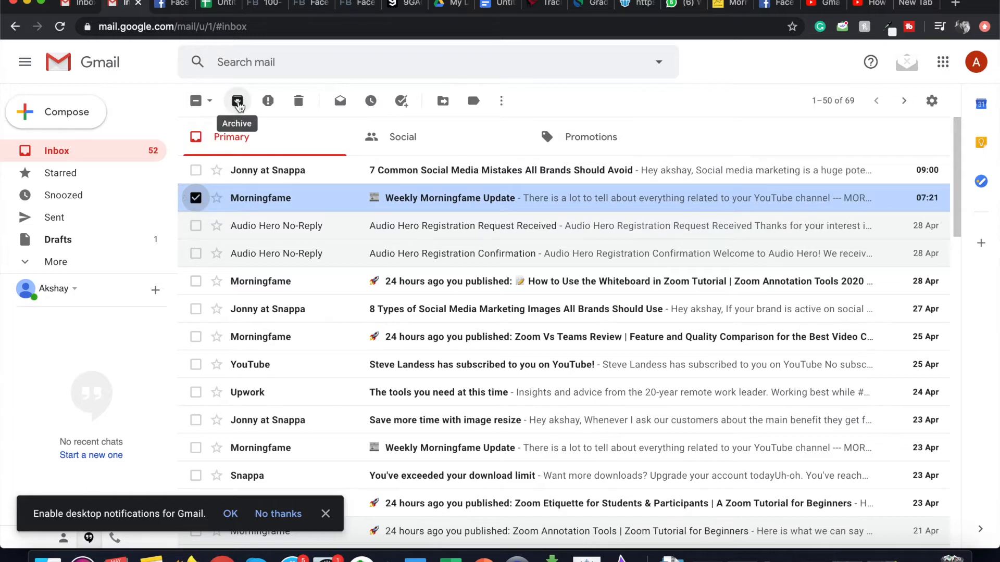
{"action": "left_click", "coordinate": [236, 101]}
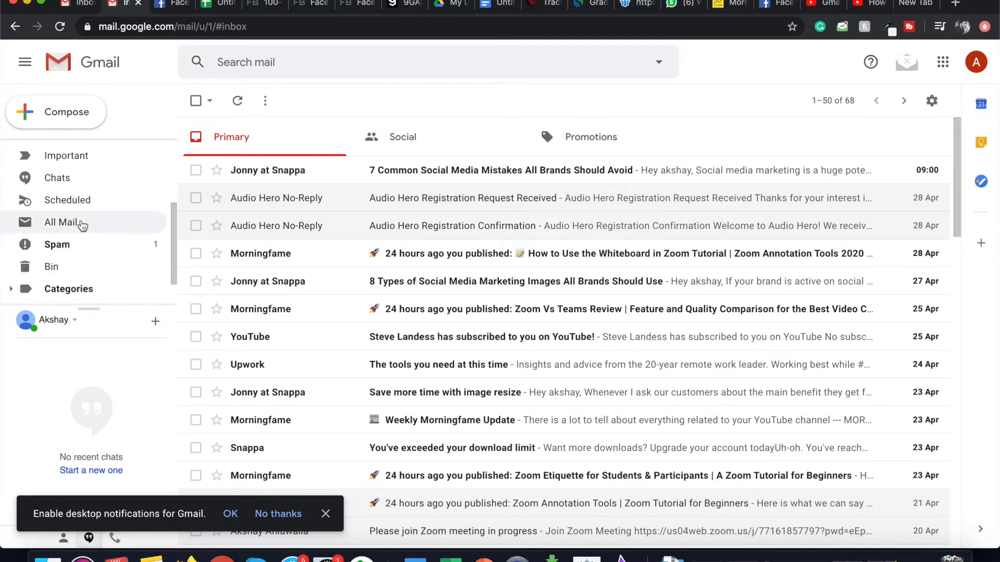
{"action": "left_click", "coordinate": [61, 223]}
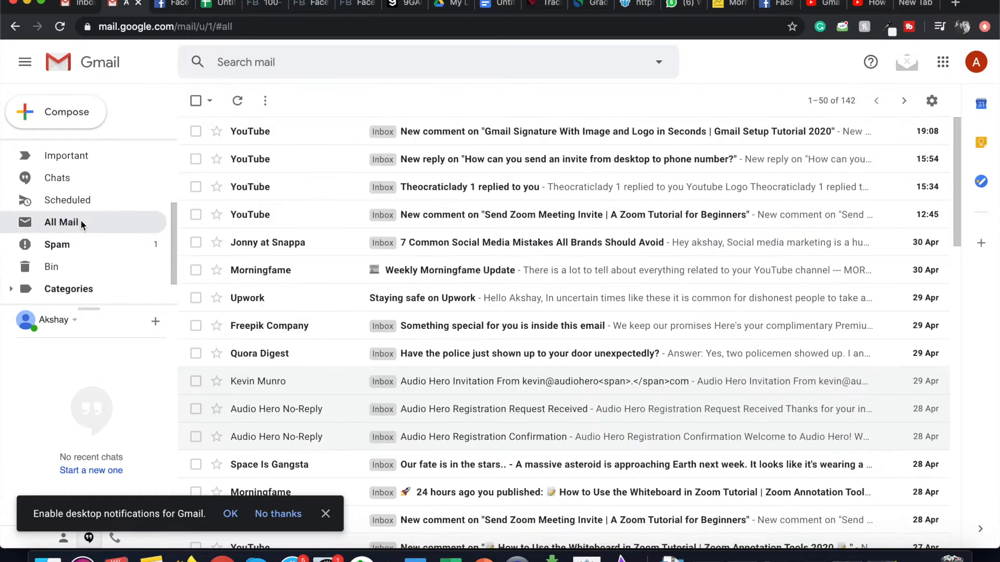
{"action": "mouse_move", "coordinate": [298, 280]}
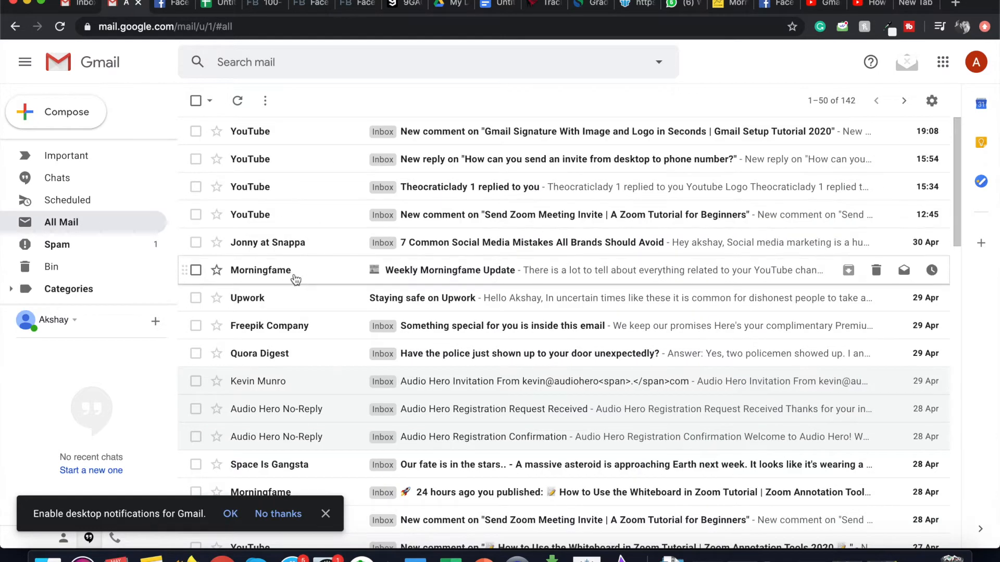
{"action": "mouse_move", "coordinate": [248, 280]}
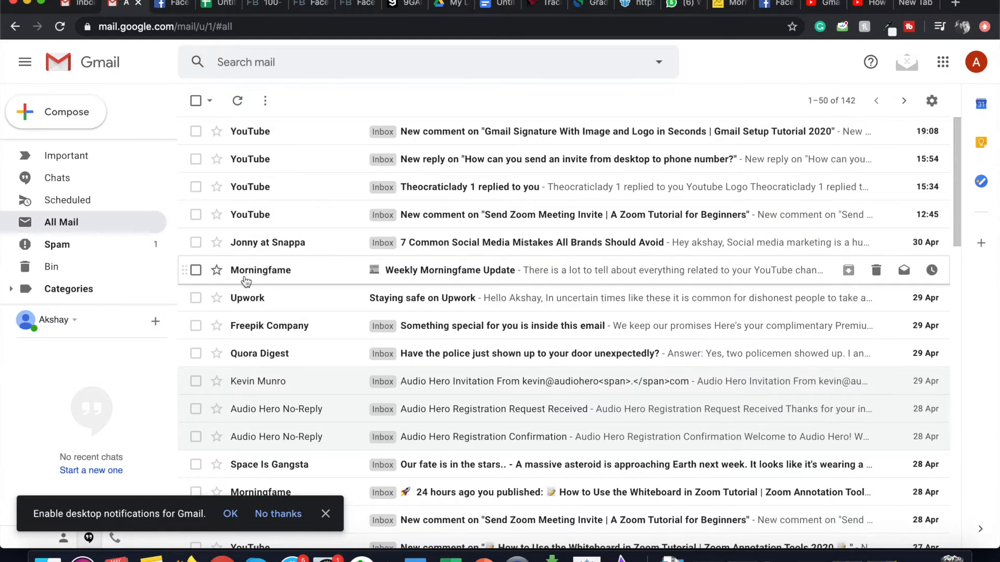
{"action": "mouse_move", "coordinate": [283, 281]}
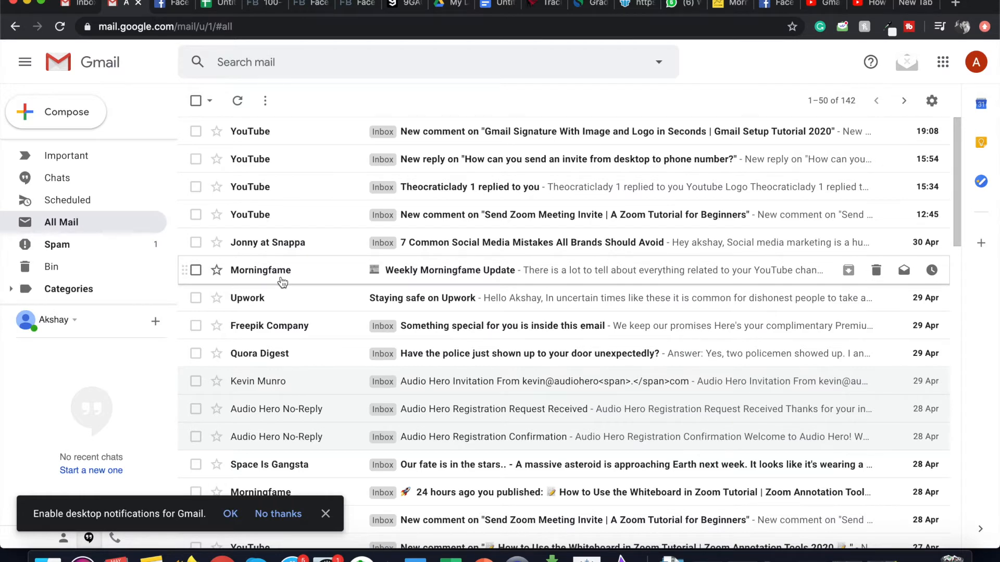
{"action": "mouse_move", "coordinate": [392, 283]}
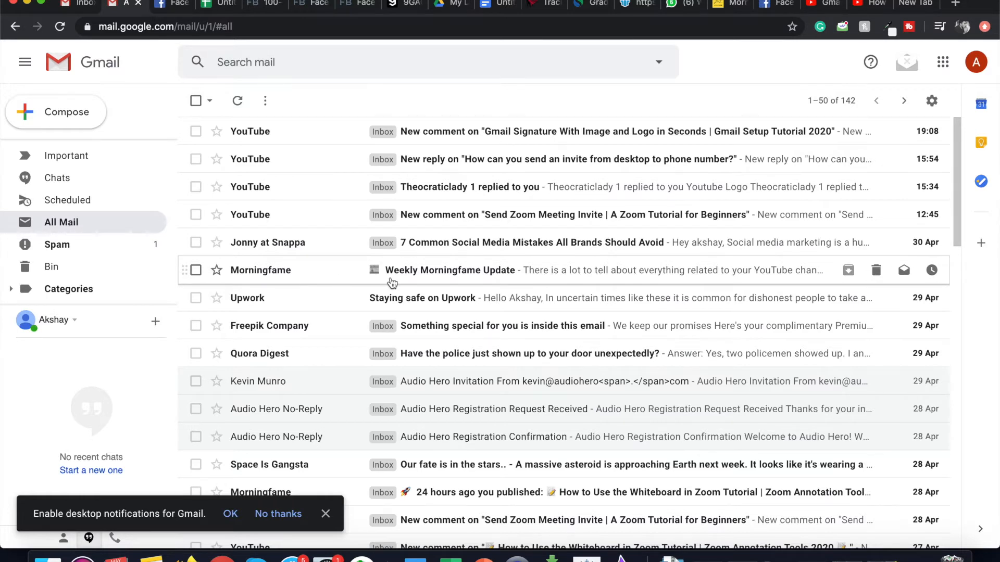
{"action": "mouse_move", "coordinate": [511, 284]}
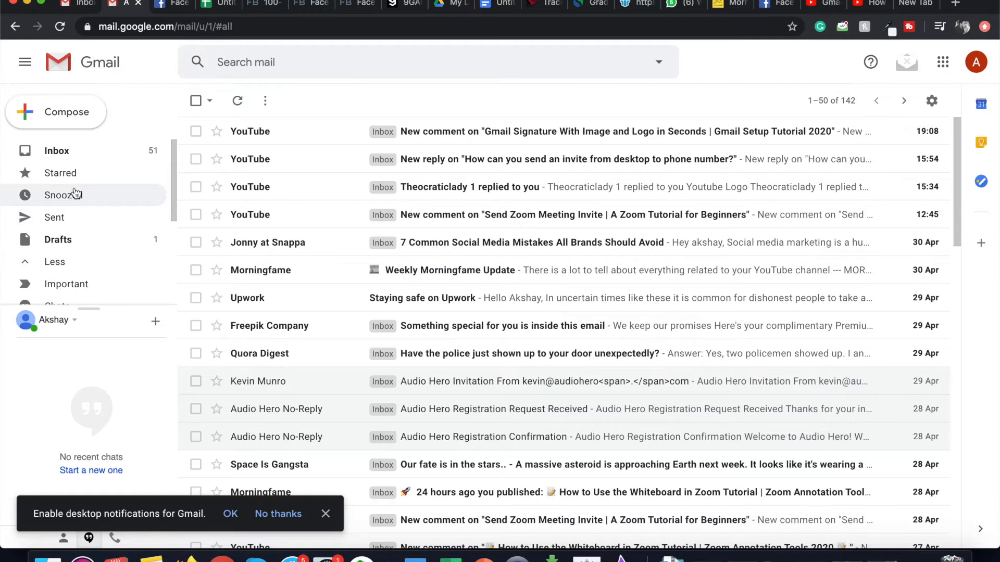
{"action": "mouse_move", "coordinate": [90, 238]}
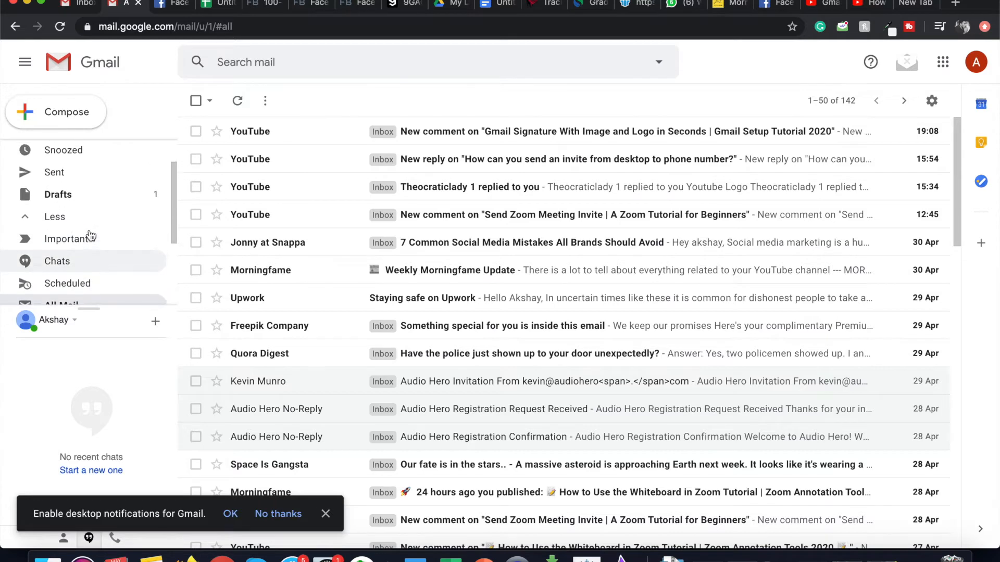
{"action": "left_click", "coordinate": [57, 151]}
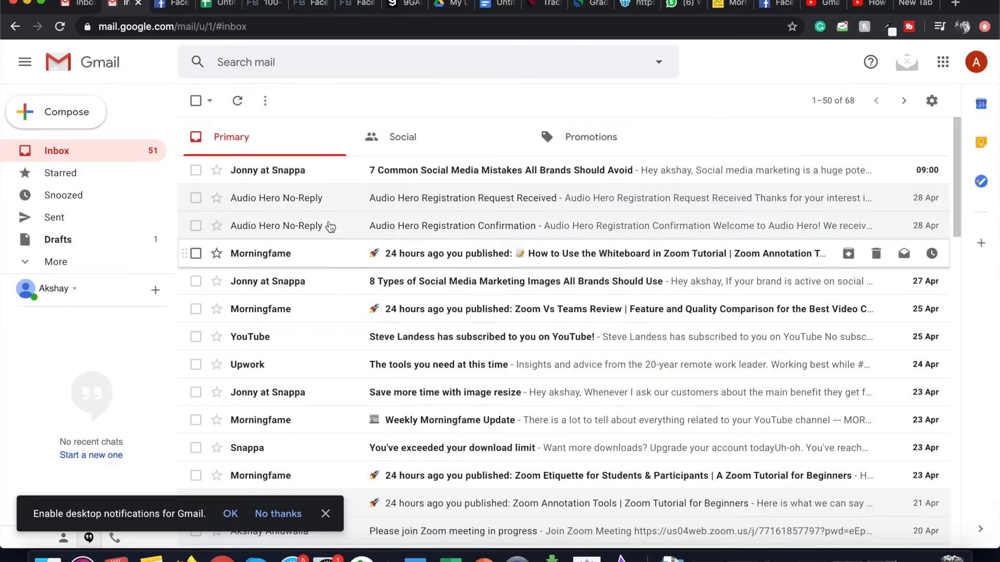
{"action": "mouse_move", "coordinate": [333, 193]}
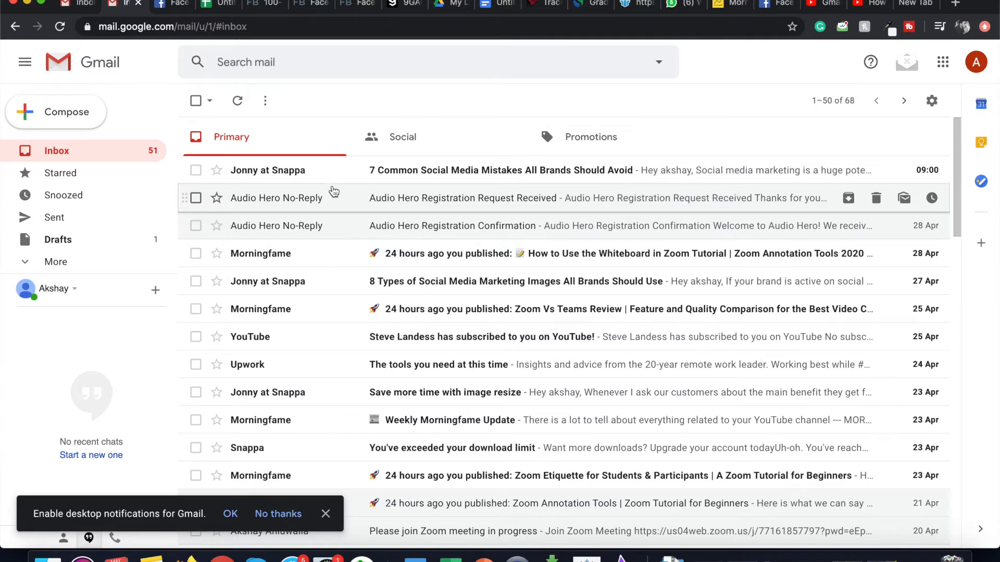
{"action": "mouse_move", "coordinate": [249, 211]}
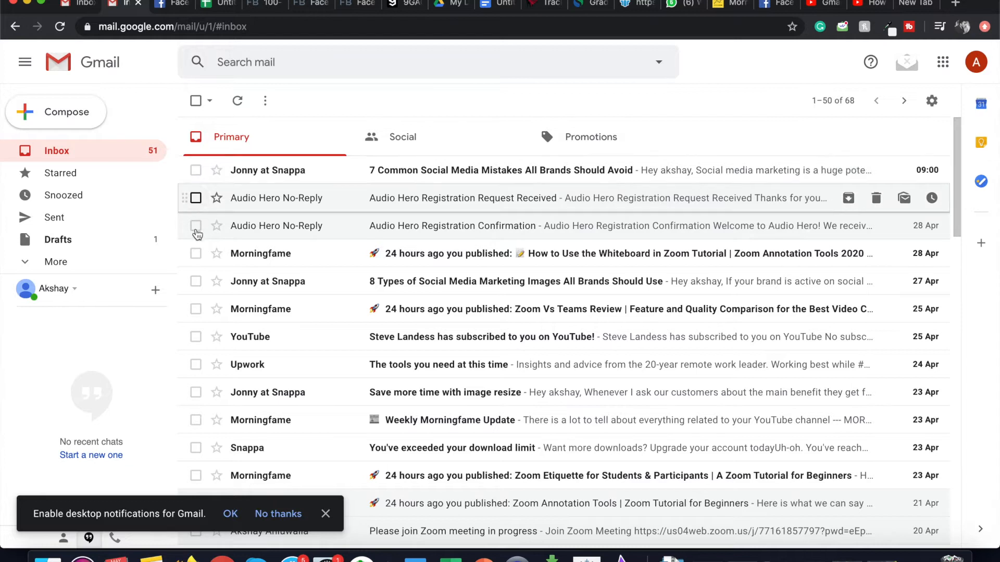
Step: Archive the two Morningfame publish notices and Snappa's social media images email together
{"action": "left_click", "coordinate": [195, 281]}
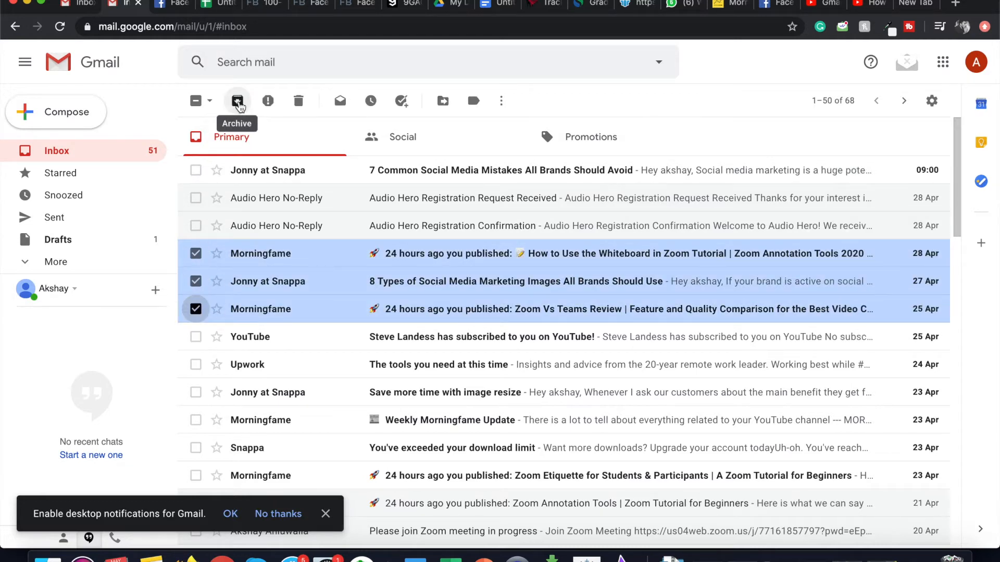
{"action": "left_click", "coordinate": [236, 101]}
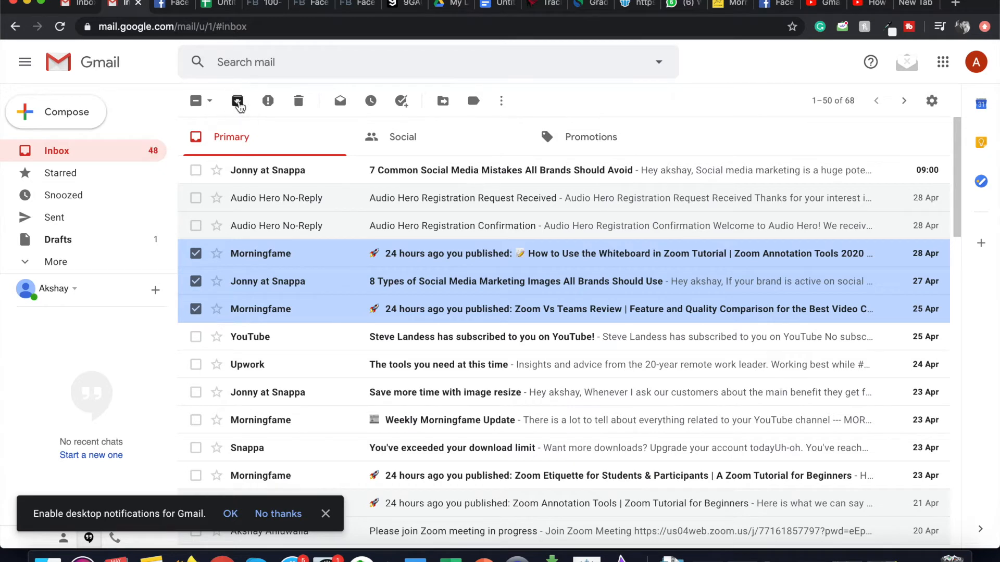
{"action": "left_click", "coordinate": [237, 101]}
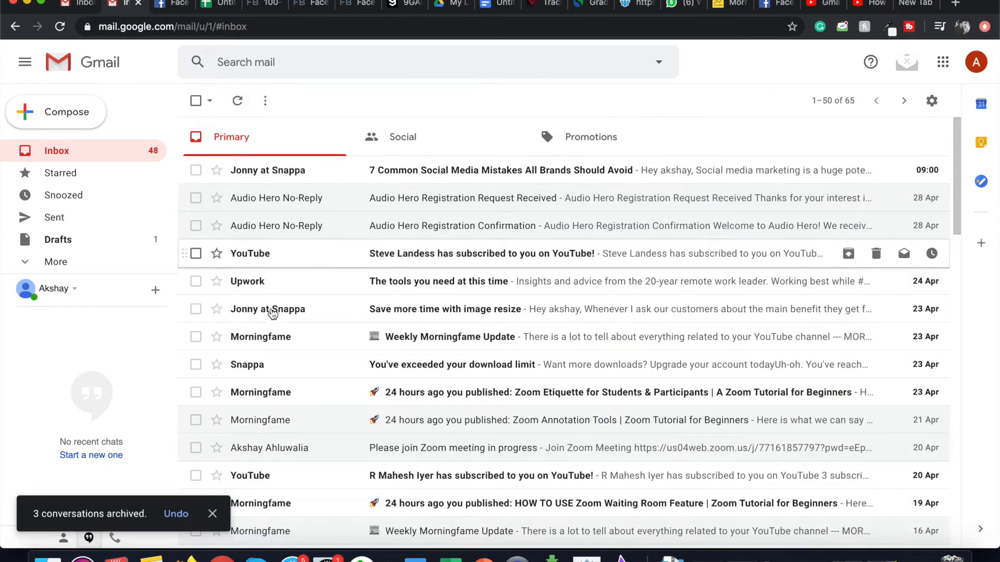
{"action": "mouse_move", "coordinate": [273, 239]}
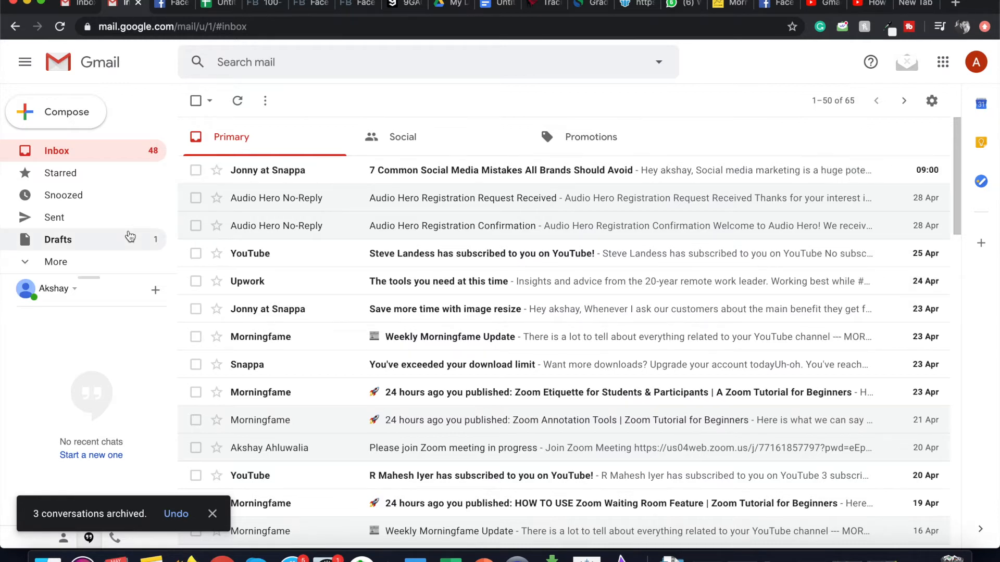
{"action": "mouse_move", "coordinate": [113, 261]}
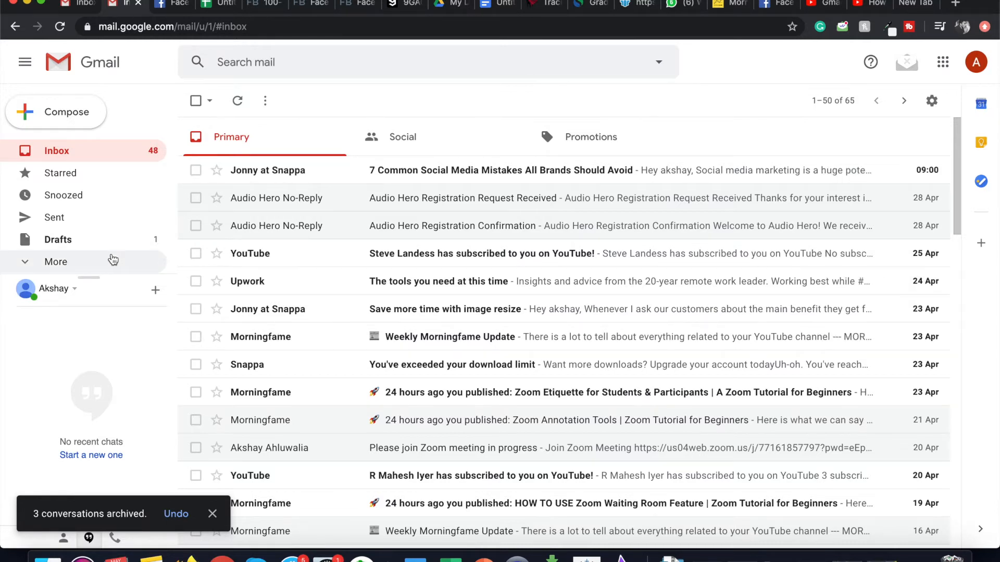
{"action": "mouse_move", "coordinate": [352, 274]}
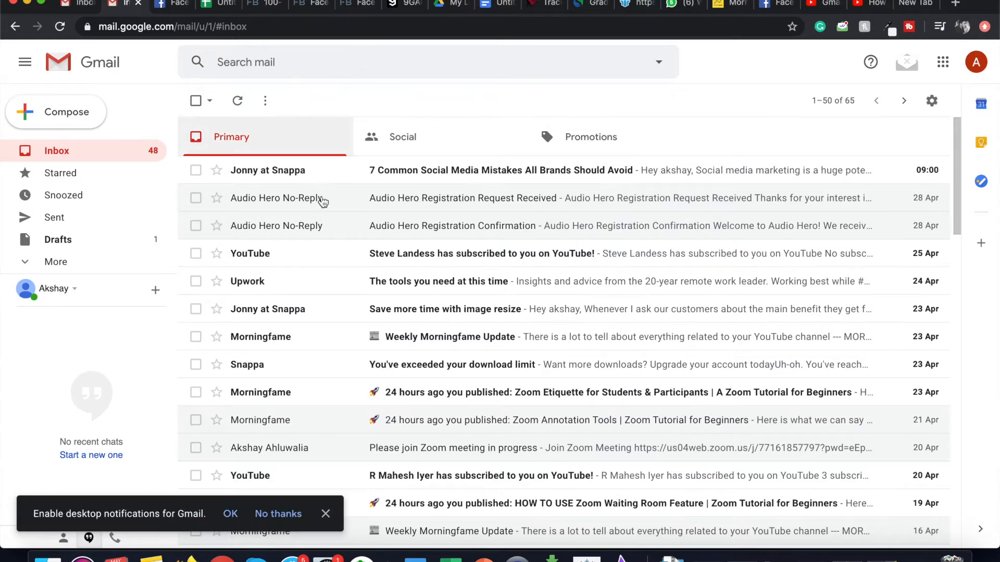
{"action": "mouse_move", "coordinate": [277, 61]}
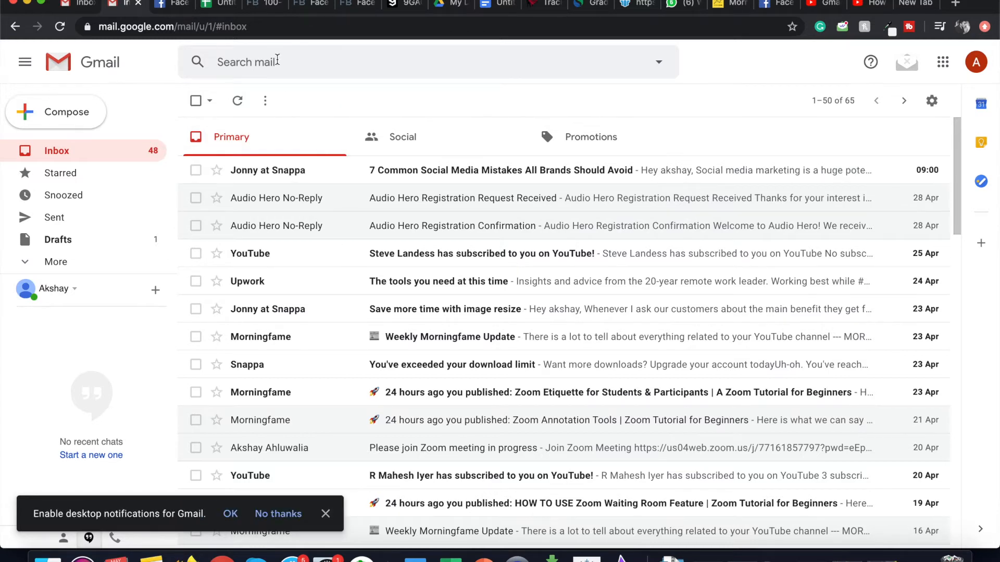
Step: Search 'morningfame update', move the 30 Apr update to Inbox, and return to the inbox
{"action": "left_click", "coordinate": [298, 62]}
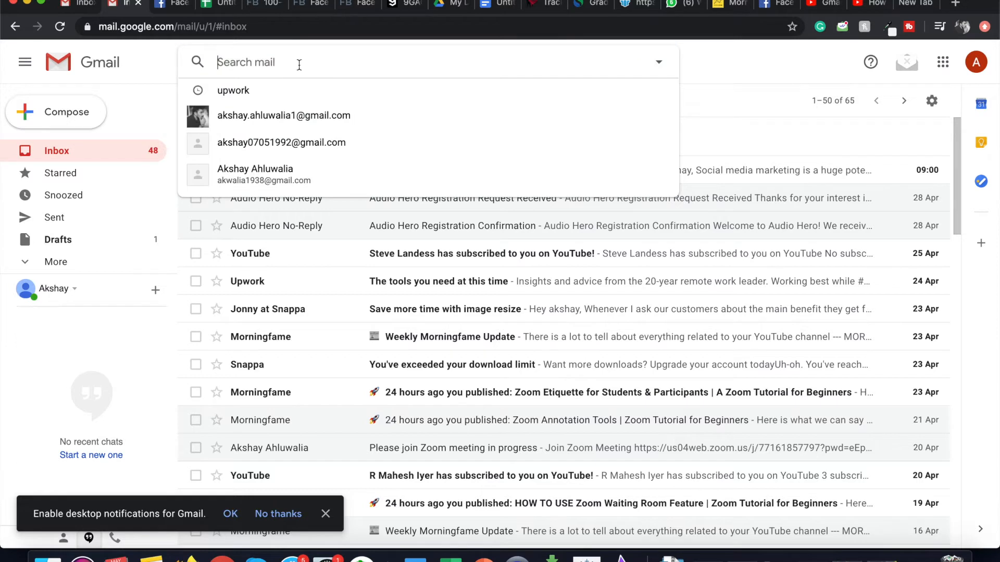
{"action": "type", "text": "morningfame update"}
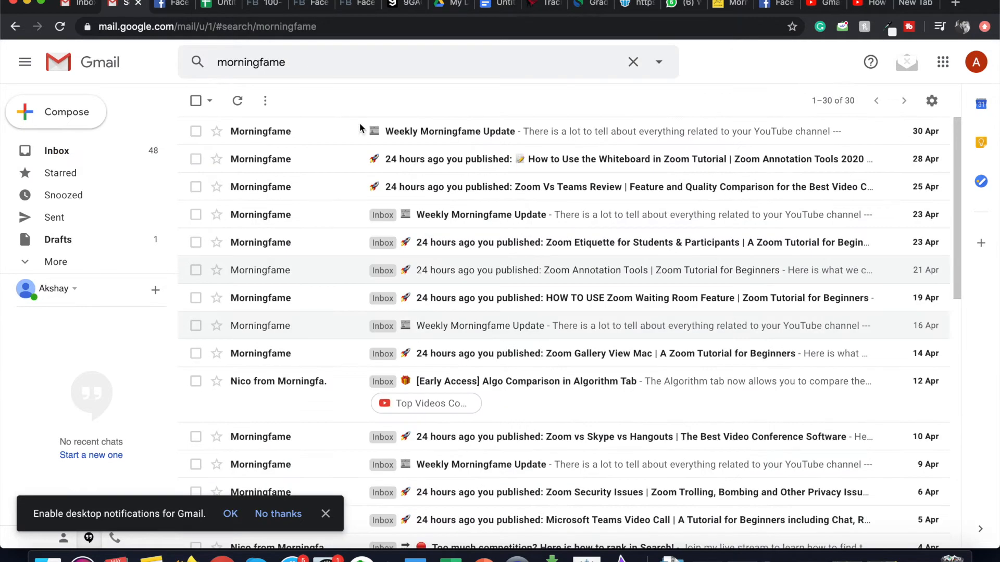
{"action": "mouse_move", "coordinate": [395, 150]}
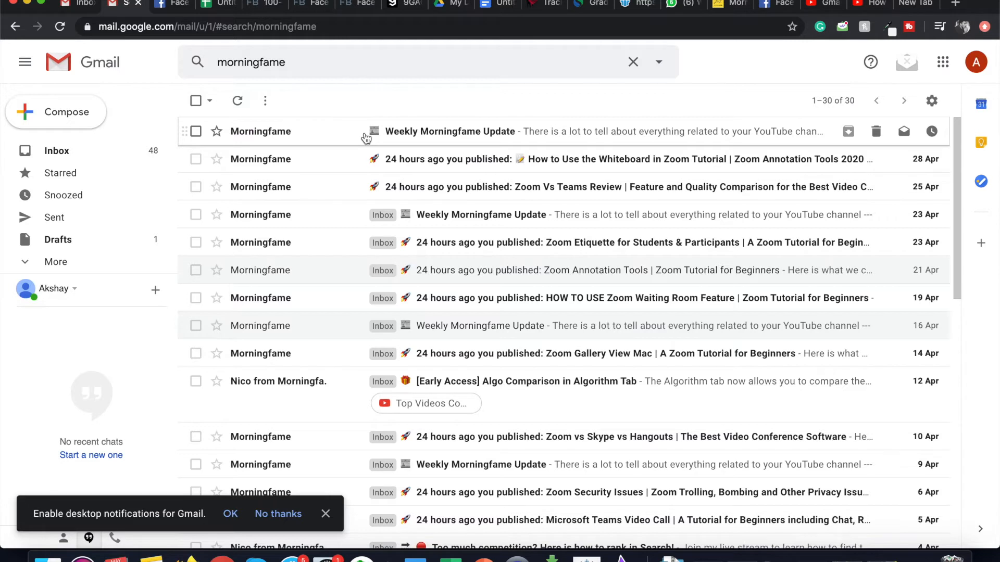
{"action": "mouse_move", "coordinate": [347, 191]}
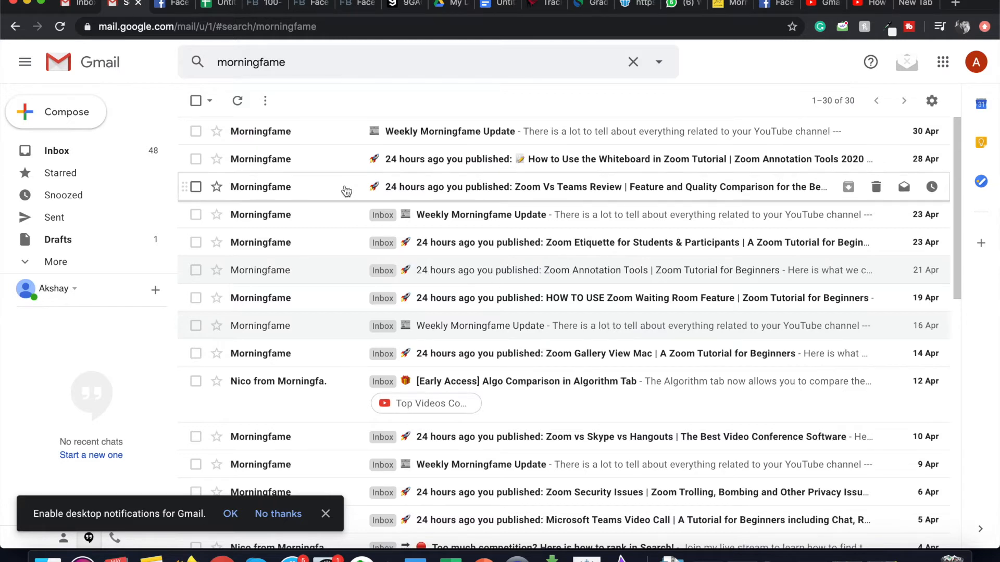
{"action": "mouse_move", "coordinate": [336, 161]}
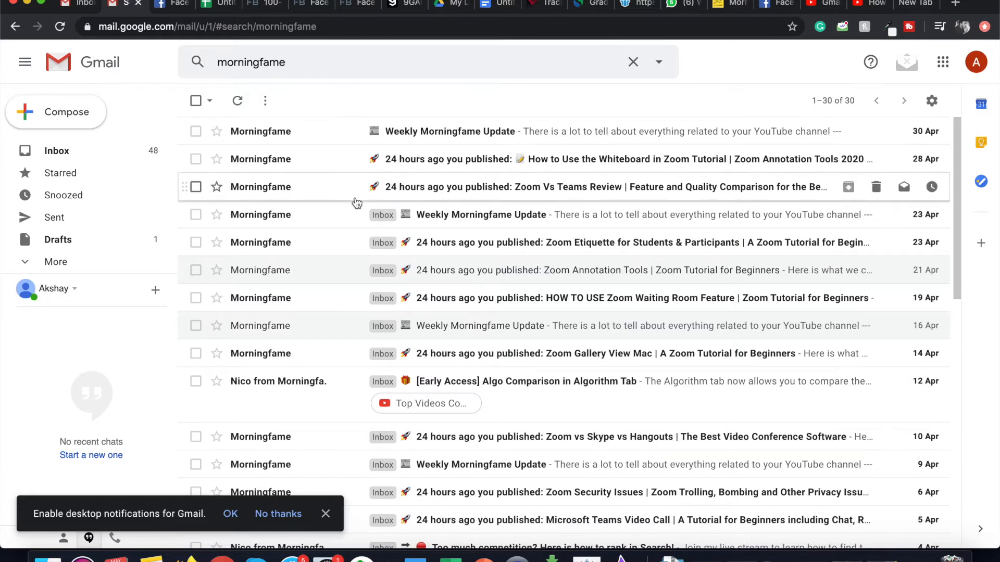
{"action": "left_click", "coordinate": [195, 131]}
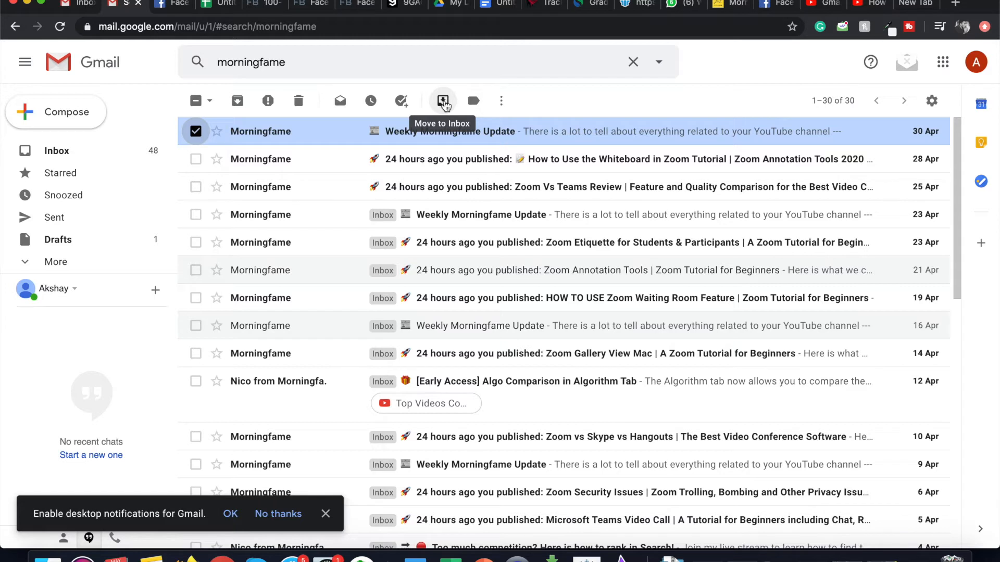
{"action": "left_click", "coordinate": [443, 101]}
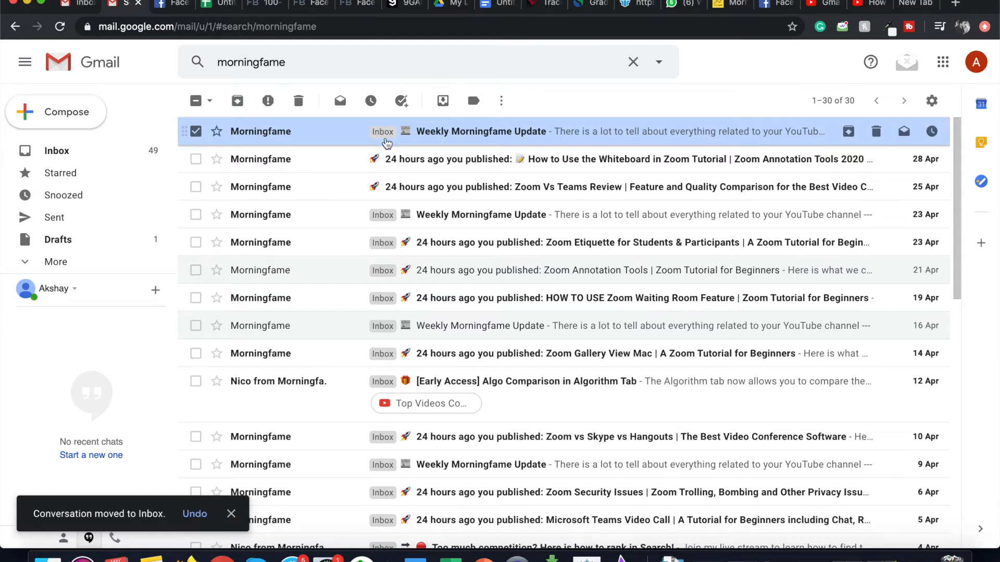
{"action": "mouse_move", "coordinate": [386, 143]}
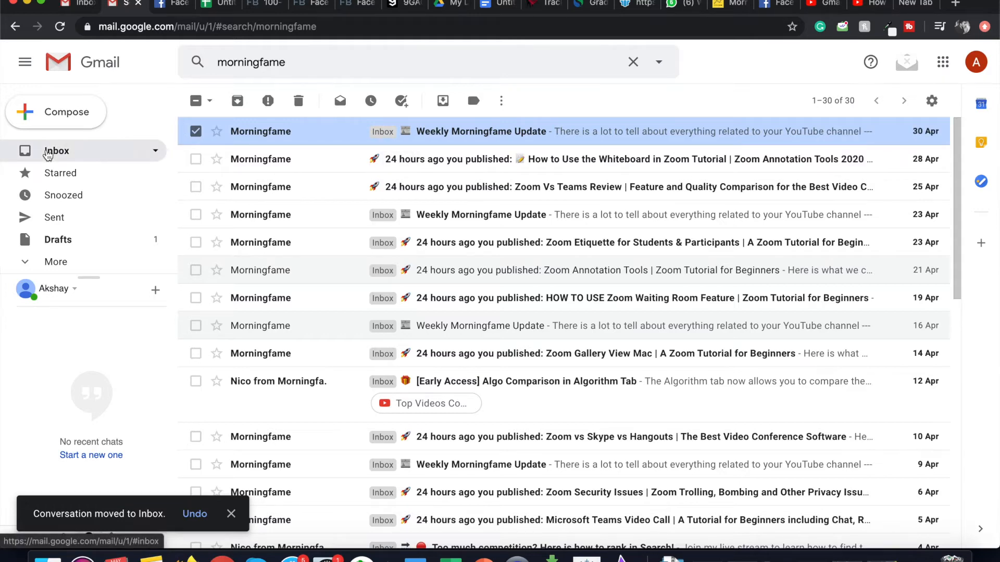
{"action": "left_click", "coordinate": [56, 151]}
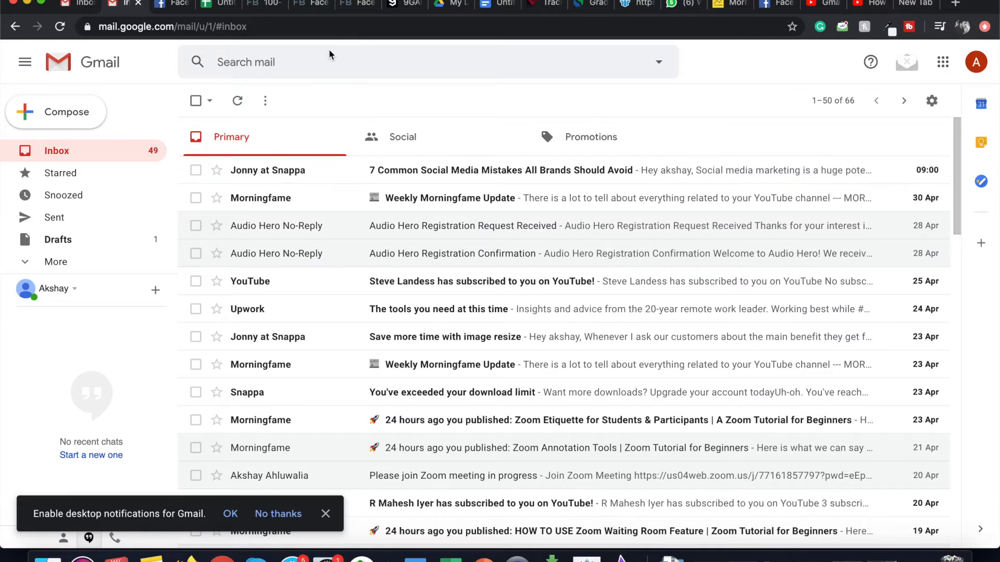
{"action": "mouse_move", "coordinate": [258, 222]}
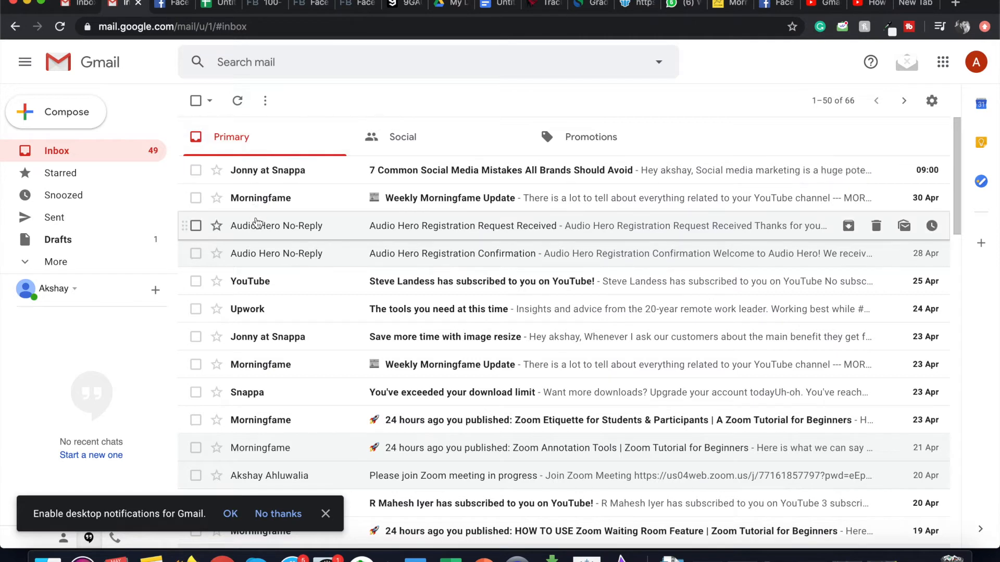
Step: Move 'Staying safe on Upwork' from All Mail to Inbox, leaving 67 conversations
{"action": "left_click", "coordinate": [55, 262]}
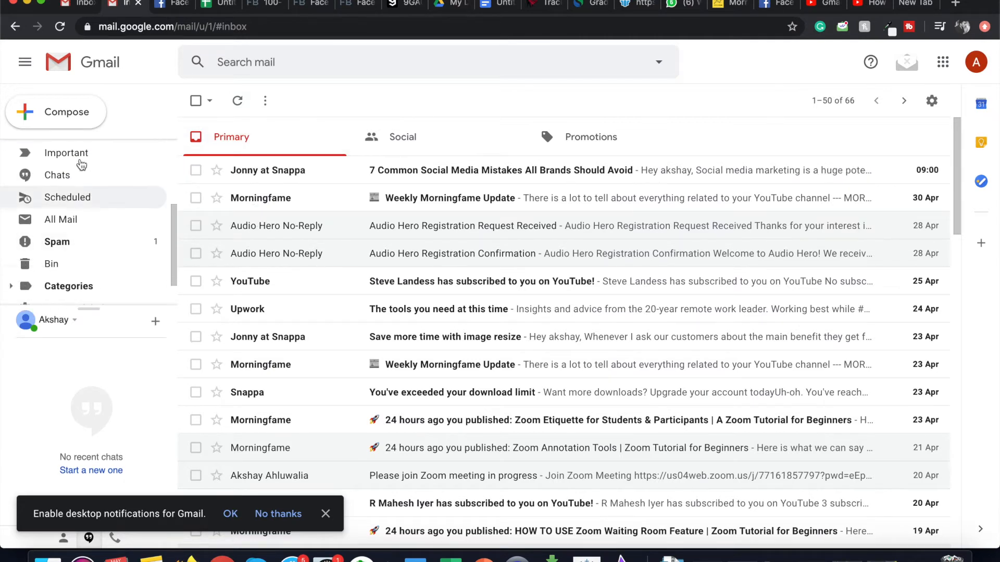
{"action": "mouse_move", "coordinate": [66, 223]}
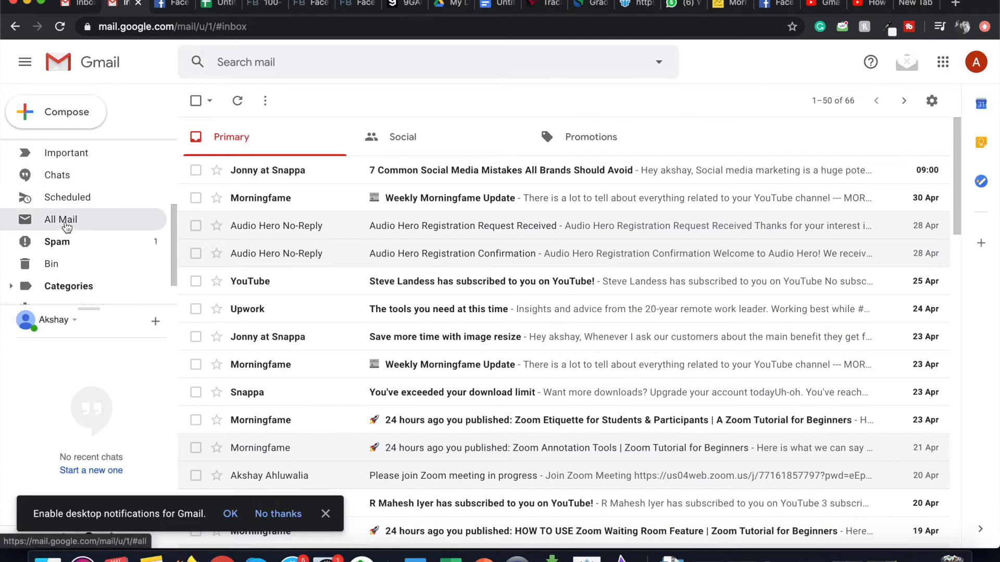
{"action": "left_click", "coordinate": [61, 220]}
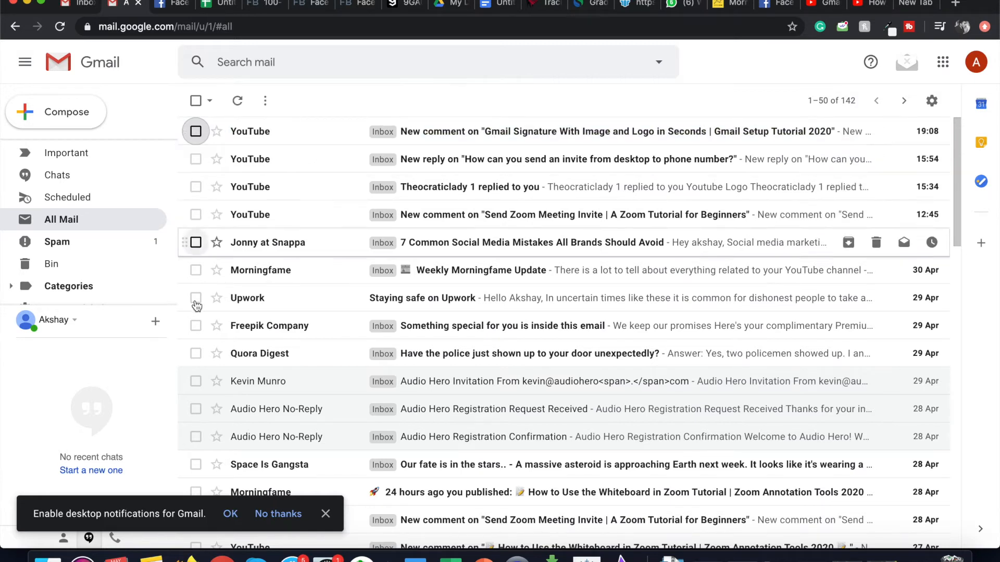
{"action": "left_click", "coordinate": [195, 298]}
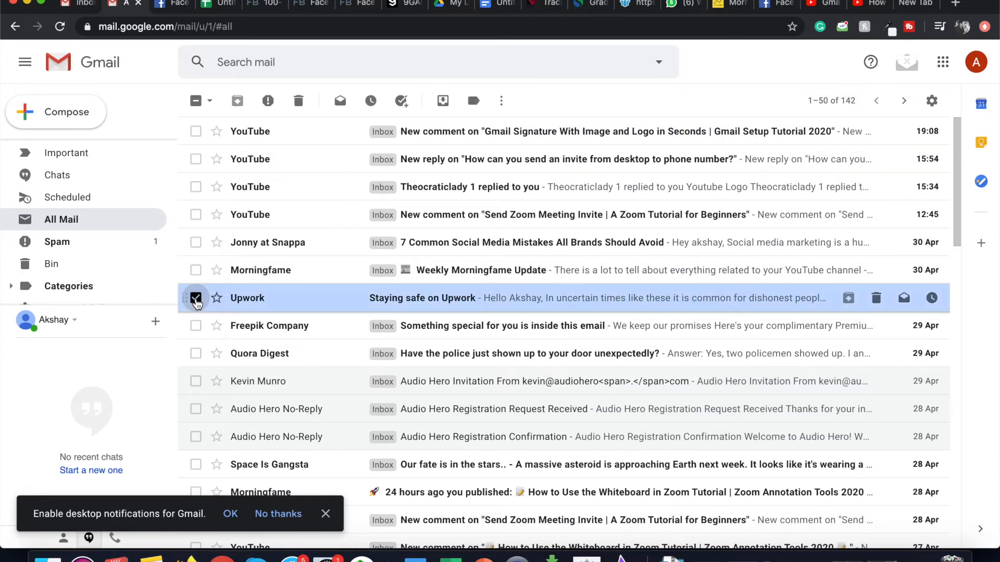
{"action": "left_click", "coordinate": [195, 297]}
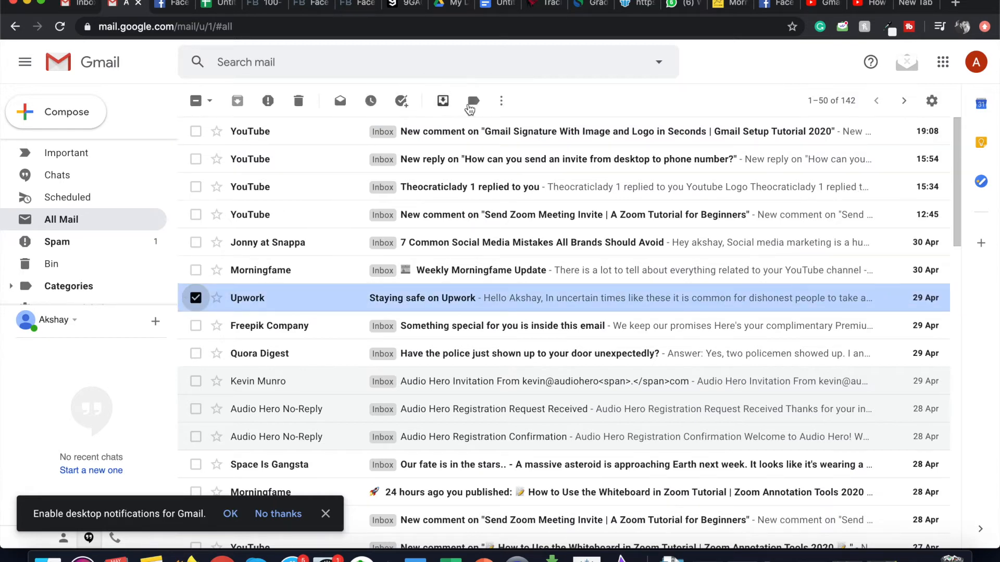
{"action": "mouse_move", "coordinate": [442, 101]}
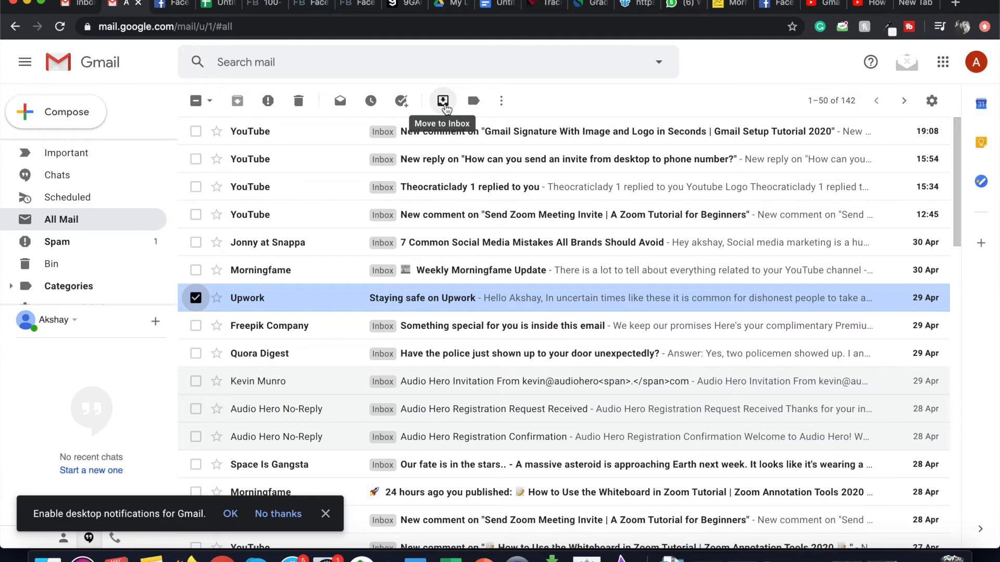
{"action": "left_click", "coordinate": [443, 101]}
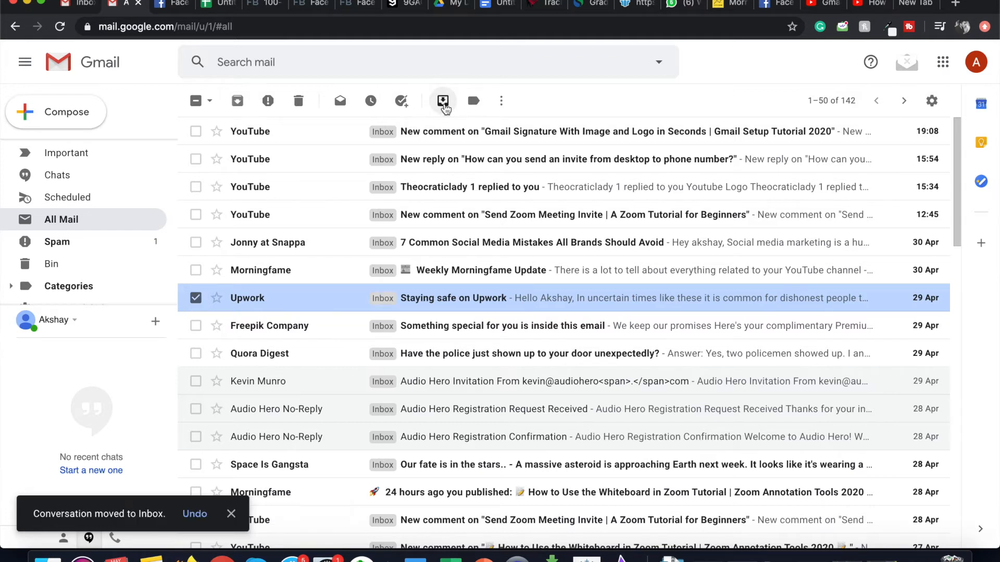
{"action": "mouse_move", "coordinate": [443, 100]}
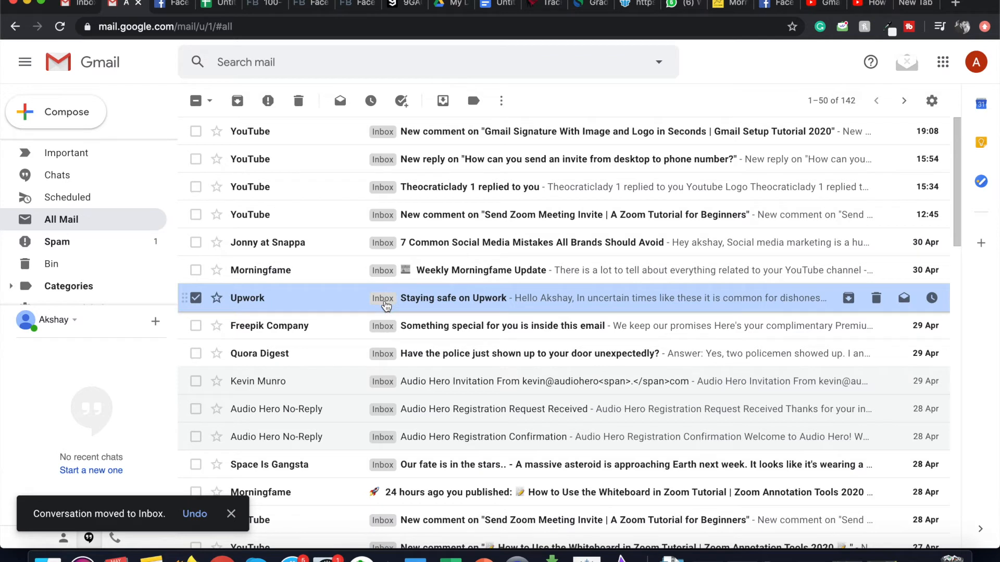
{"action": "mouse_move", "coordinate": [388, 306]}
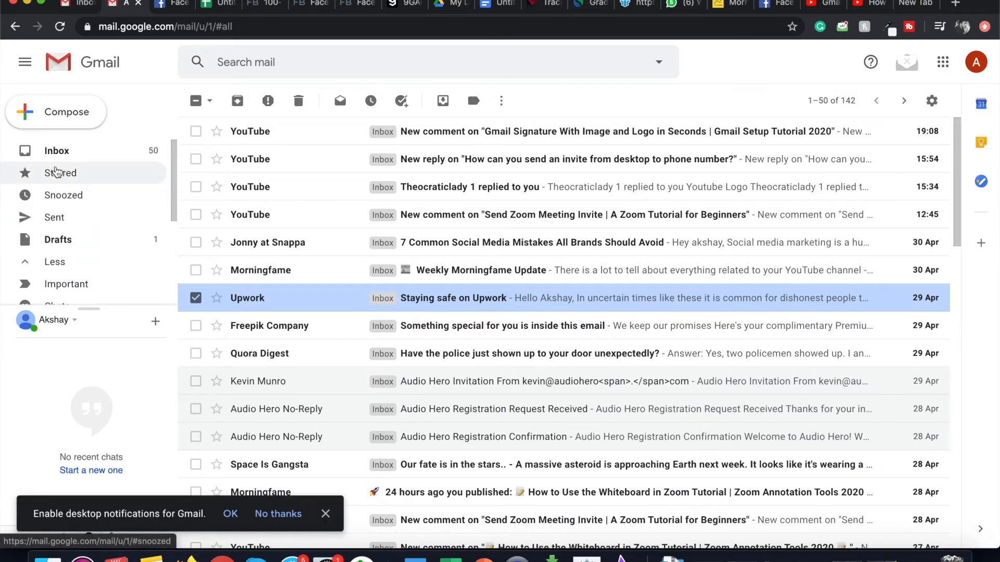
{"action": "left_click", "coordinate": [56, 151]}
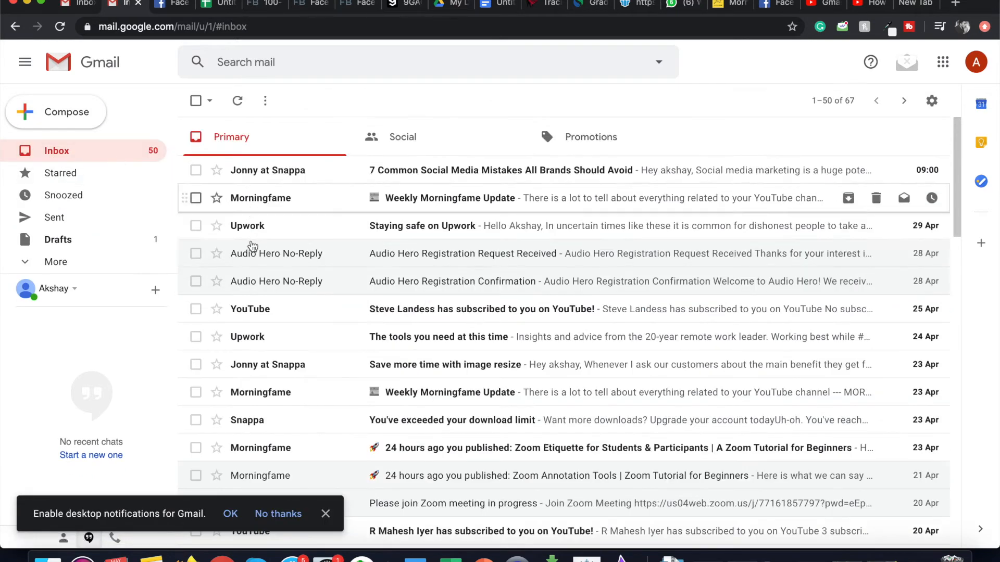
{"action": "mouse_move", "coordinate": [366, 239]}
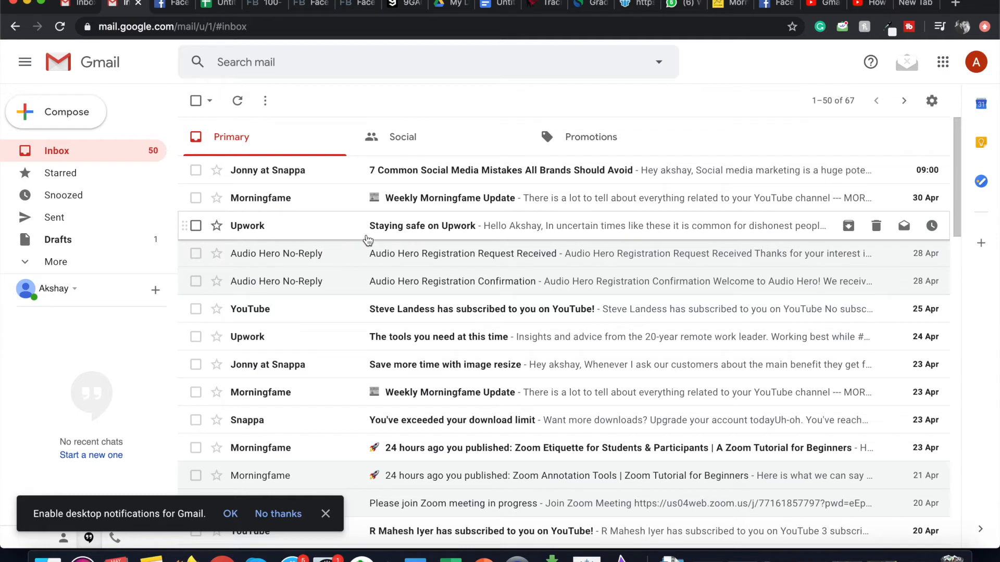
{"action": "mouse_move", "coordinate": [388, 242]}
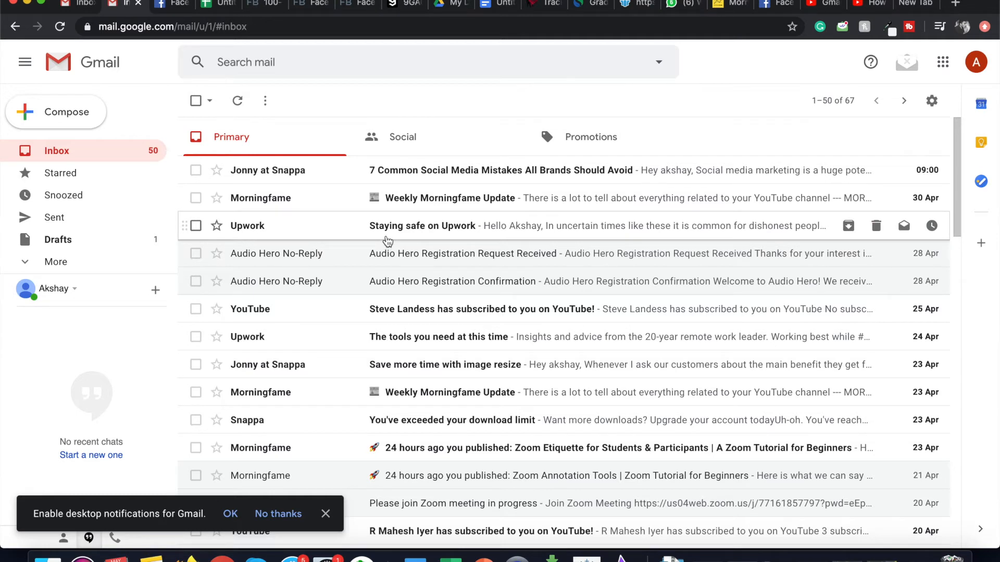
{"action": "mouse_move", "coordinate": [452, 245]}
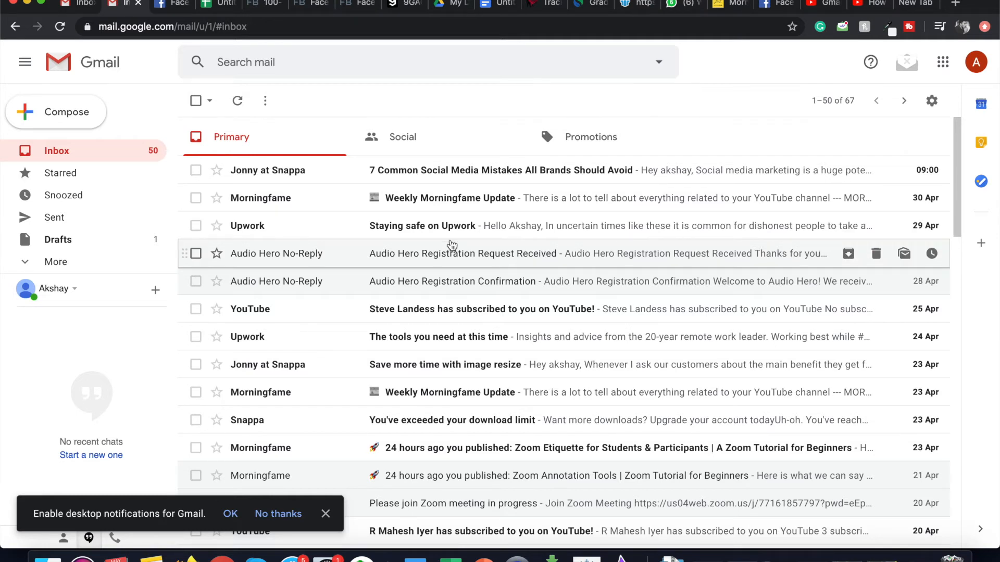
{"action": "mouse_move", "coordinate": [292, 205]}
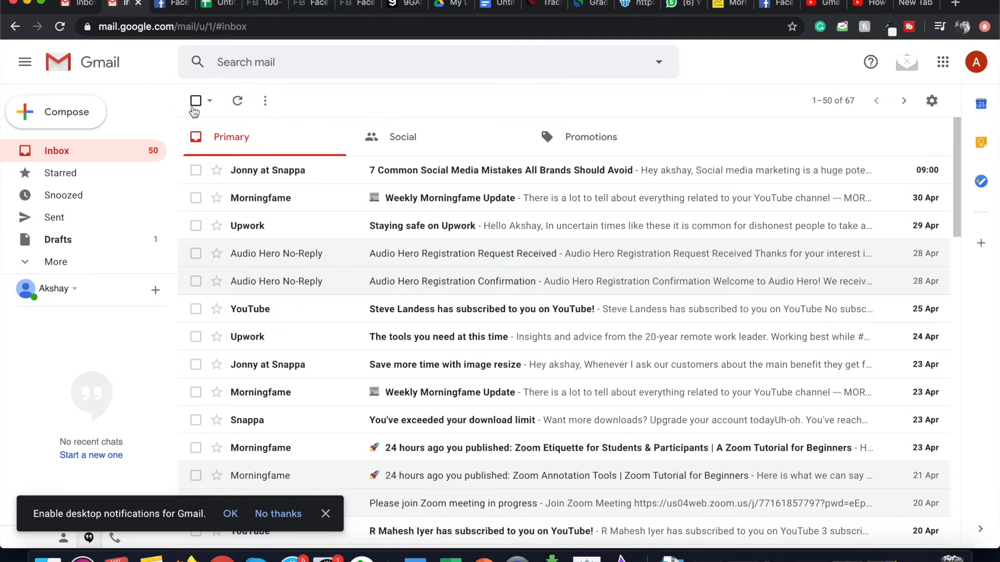
{"action": "mouse_move", "coordinate": [195, 101]}
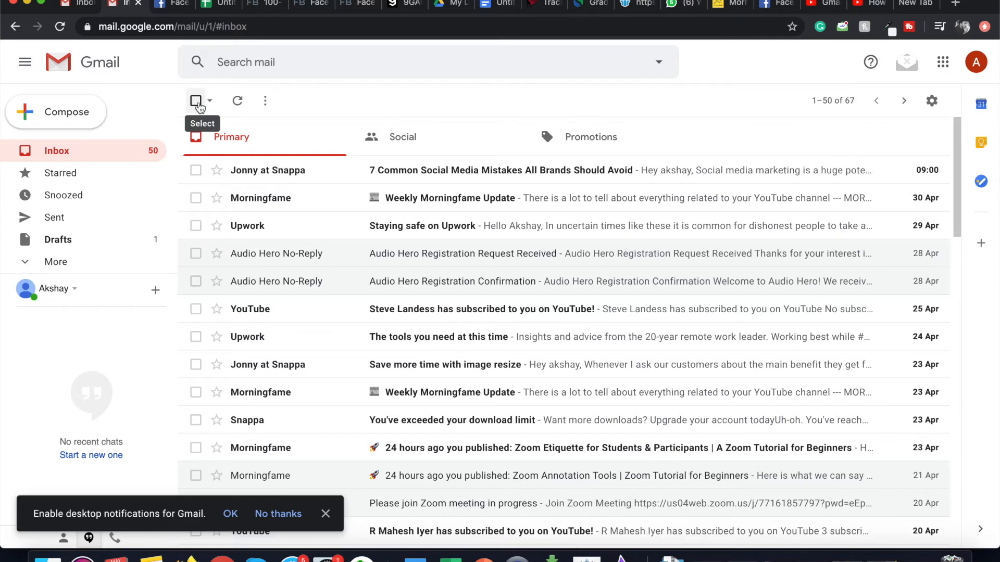
Step: Select all 50 conversations on the first inbox page and open the selection options
{"action": "left_click", "coordinate": [196, 101]}
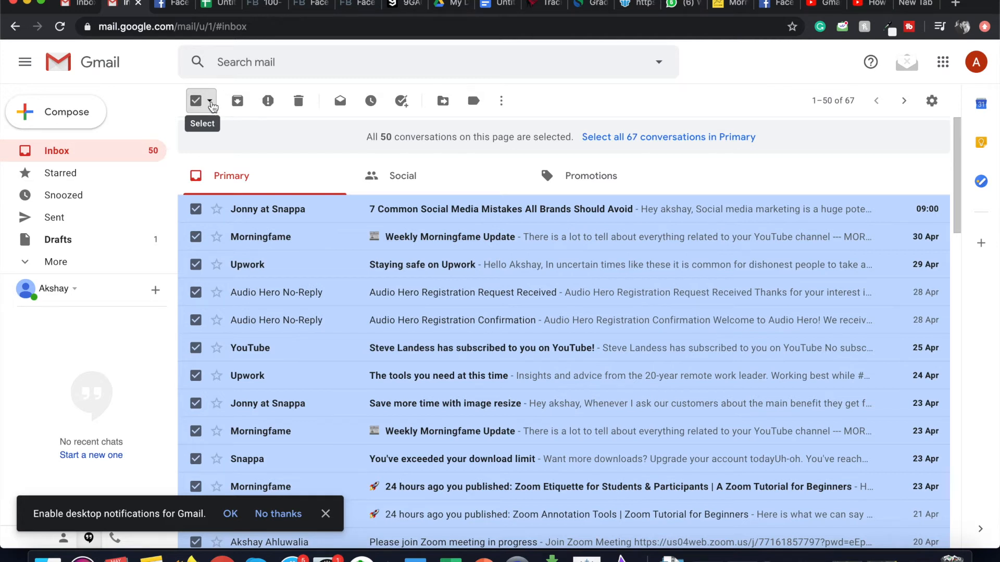
{"action": "left_click", "coordinate": [213, 102]}
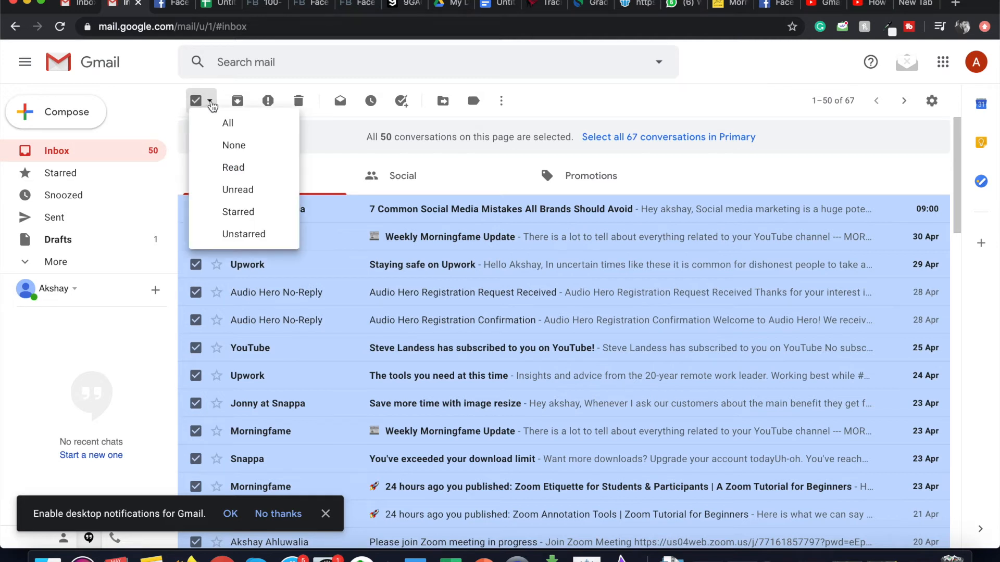
{"action": "mouse_move", "coordinate": [251, 126]}
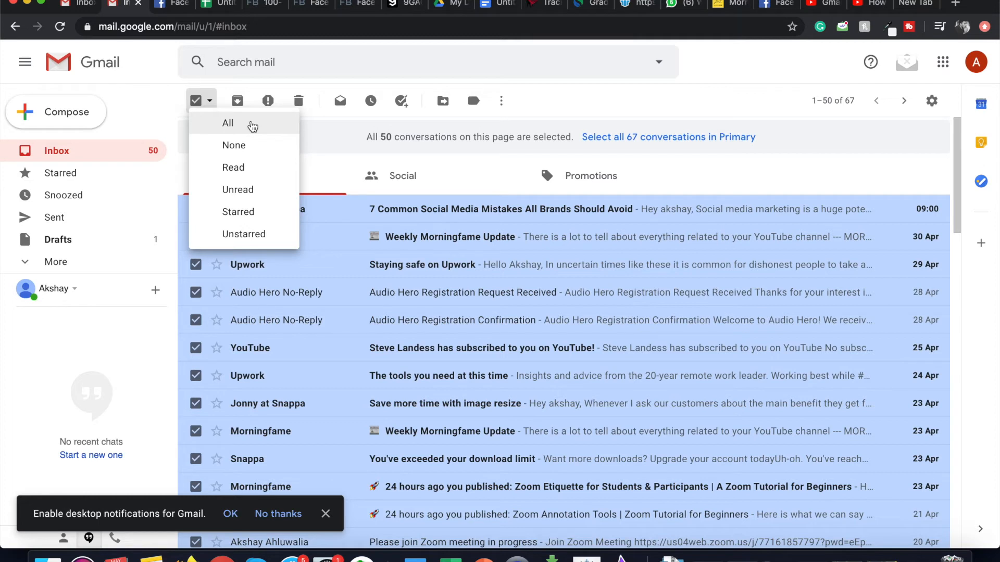
{"action": "mouse_move", "coordinate": [254, 164]}
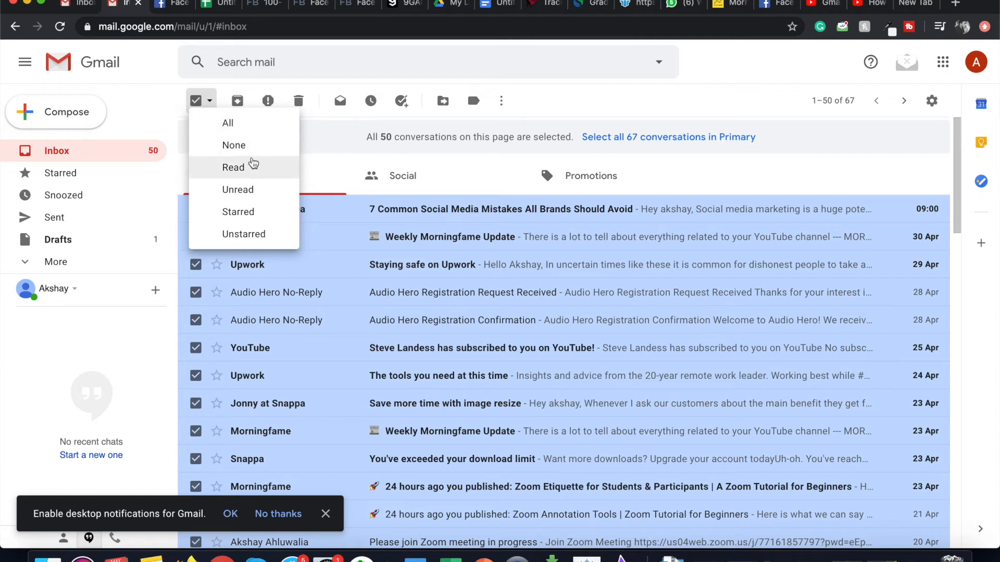
{"action": "mouse_move", "coordinate": [248, 170]}
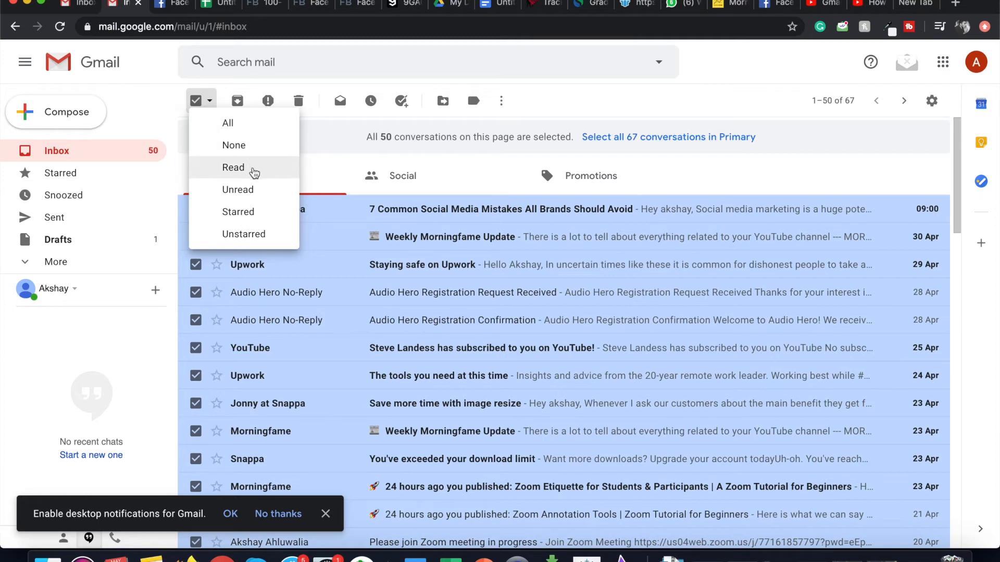
{"action": "mouse_move", "coordinate": [253, 237]}
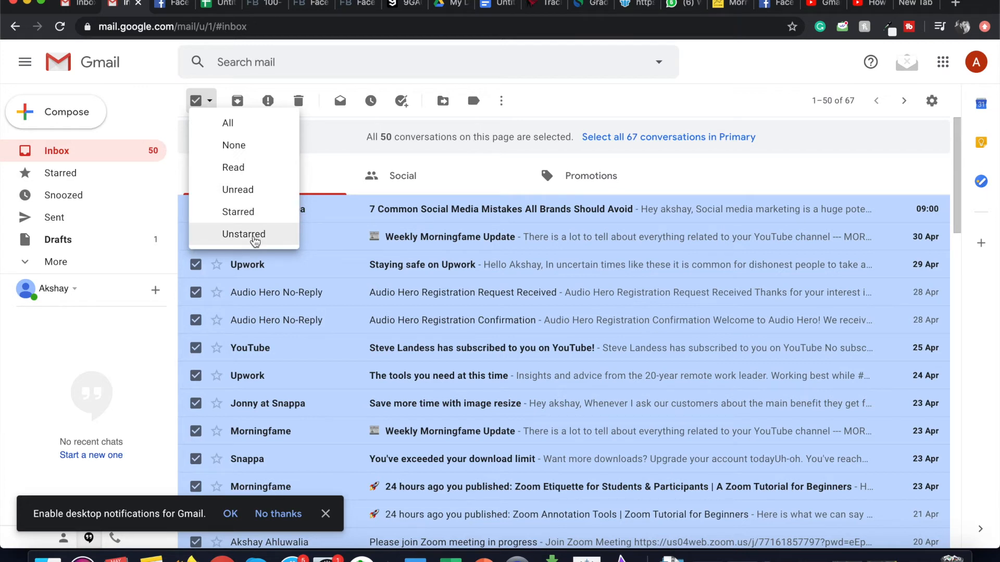
{"action": "mouse_move", "coordinate": [246, 149]}
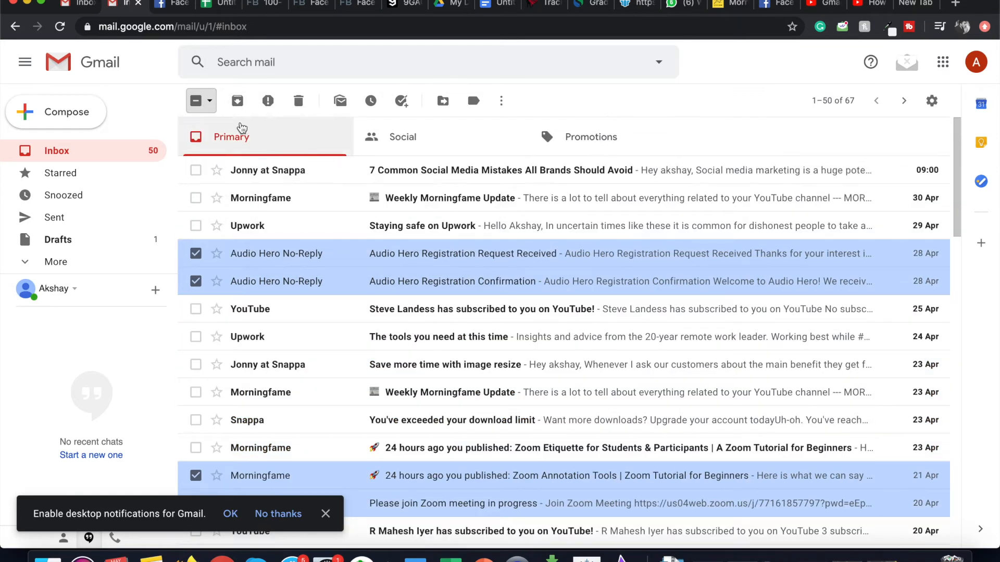
{"action": "mouse_move", "coordinate": [237, 101]}
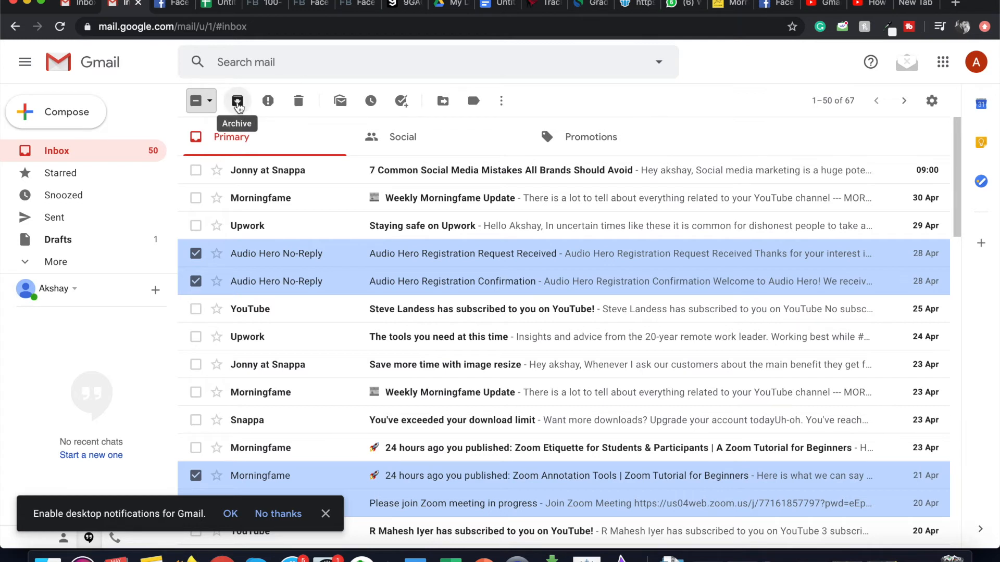
{"action": "mouse_move", "coordinate": [453, 117]}
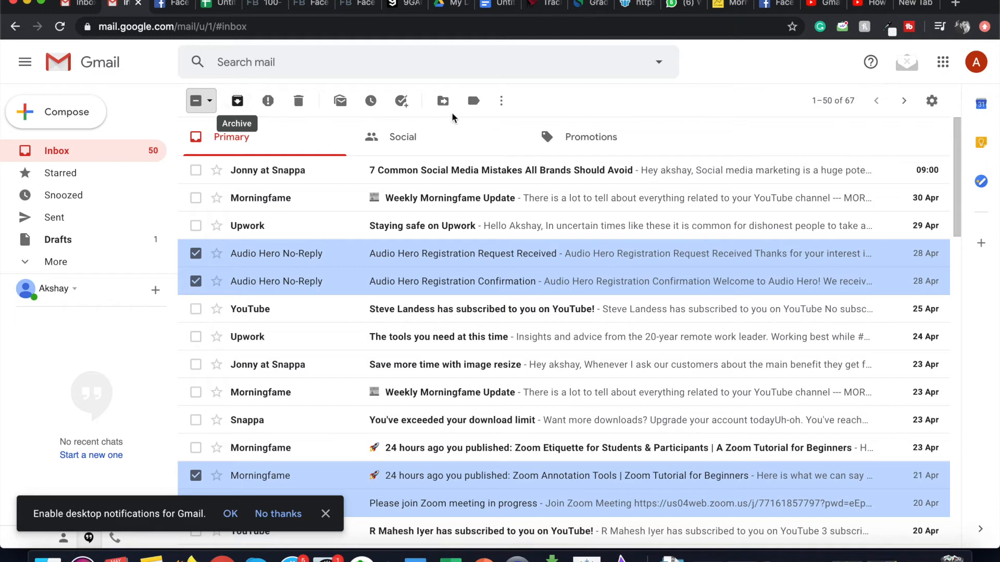
{"action": "mouse_move", "coordinate": [236, 100]}
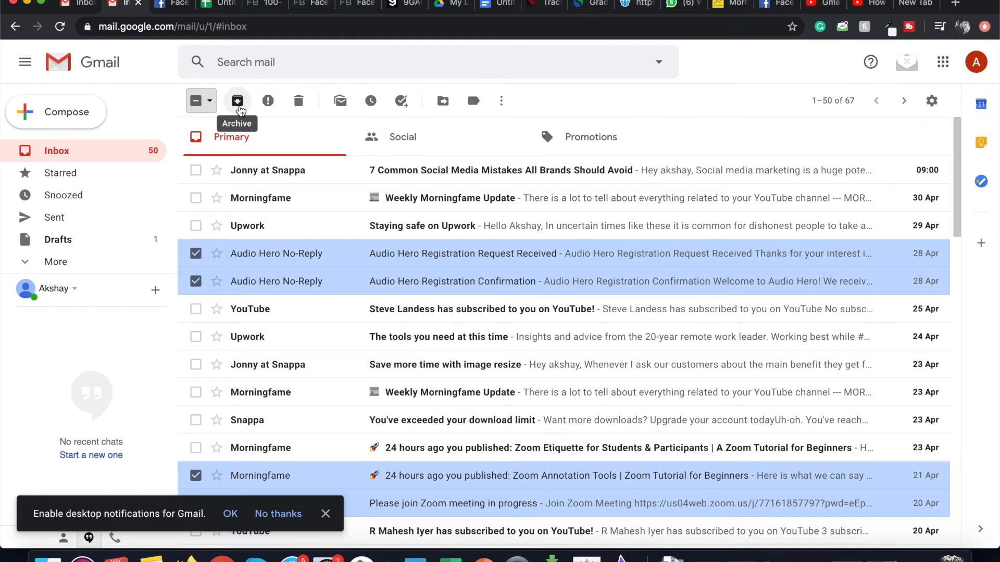
Step: Use the Select dropdown to choose All, then None, leaving nothing checked
{"action": "left_click", "coordinate": [210, 100]}
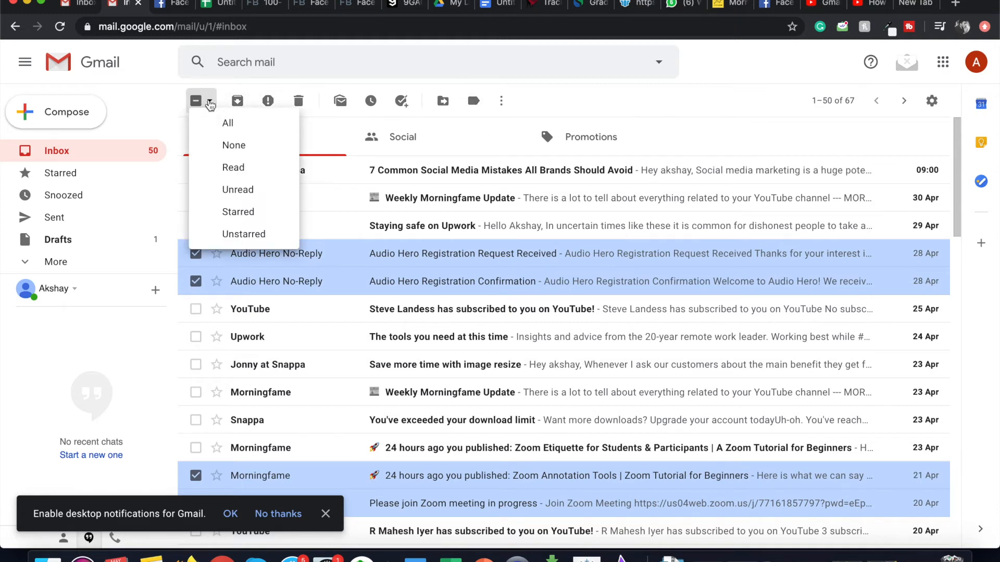
{"action": "mouse_move", "coordinate": [228, 122]}
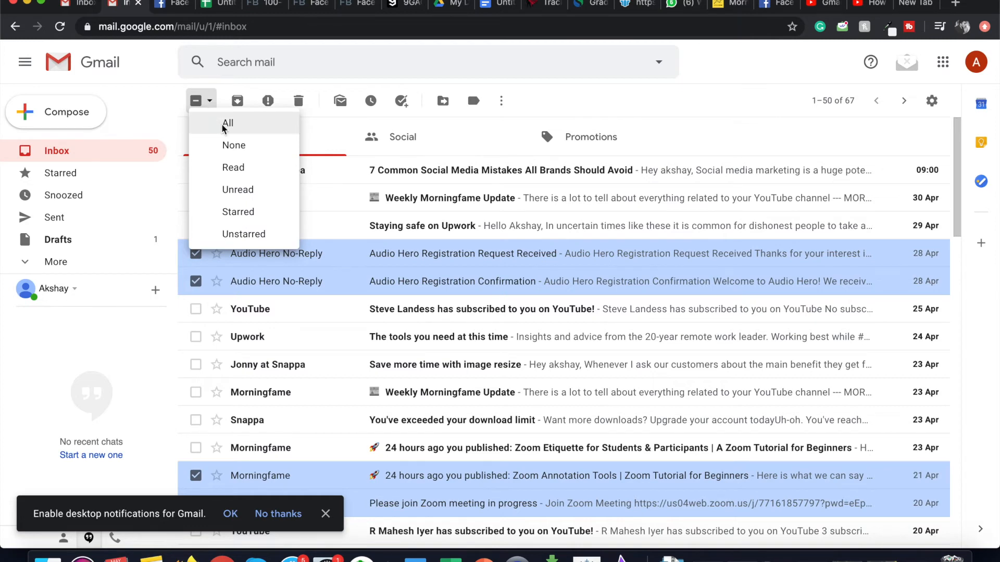
{"action": "left_click", "coordinate": [227, 123]}
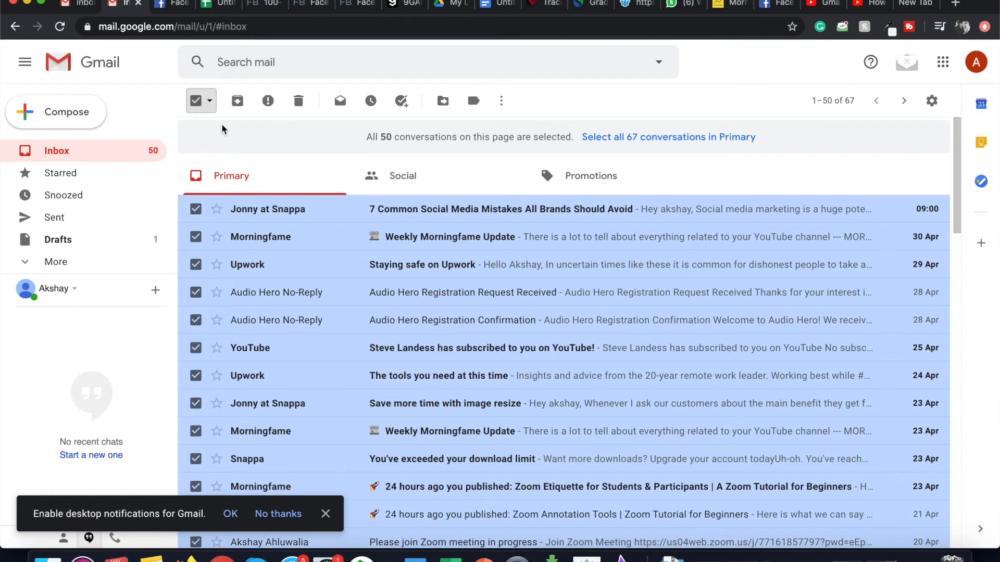
{"action": "mouse_move", "coordinate": [237, 146]}
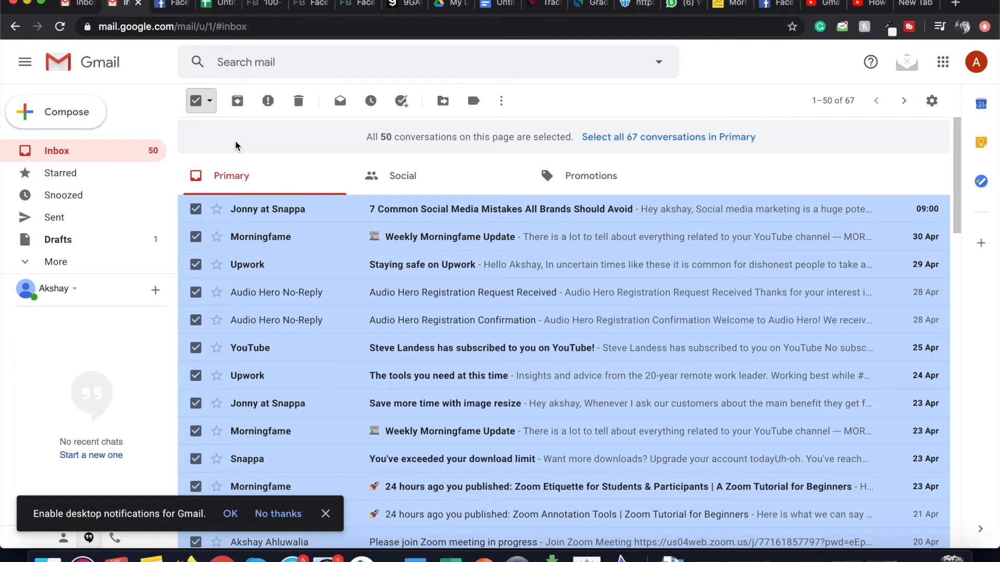
{"action": "mouse_move", "coordinate": [211, 104]}
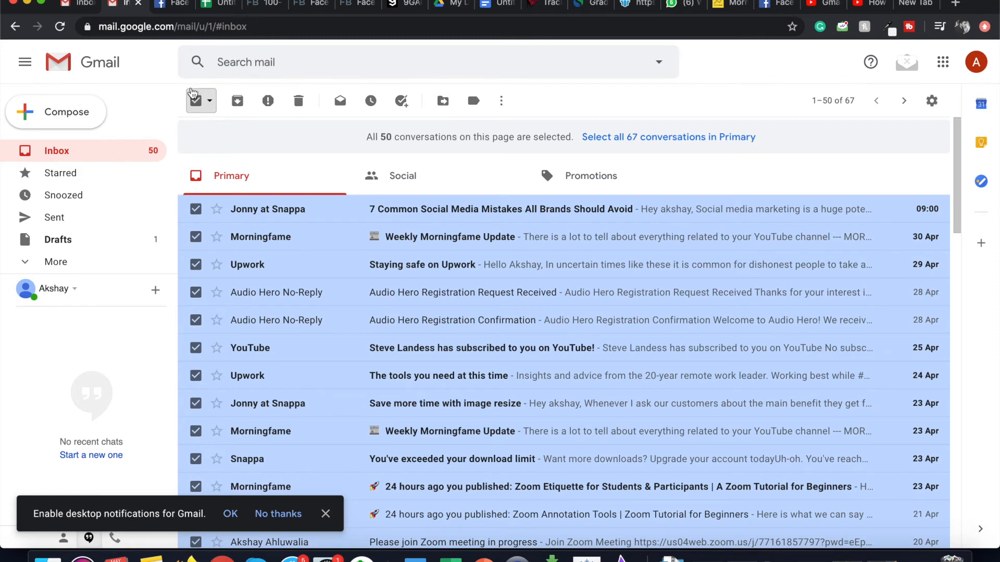
{"action": "left_click", "coordinate": [209, 101]}
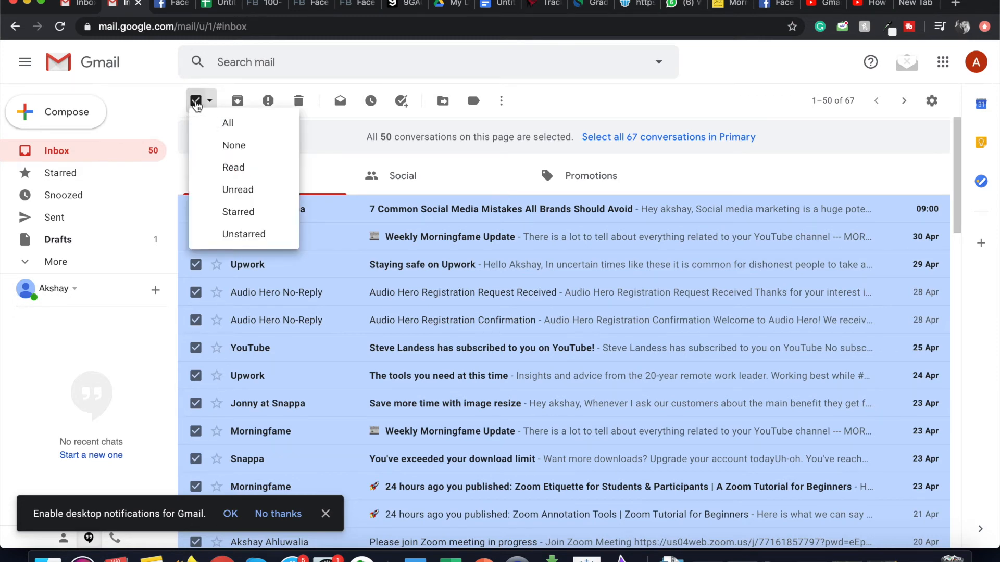
{"action": "left_click", "coordinate": [233, 145]}
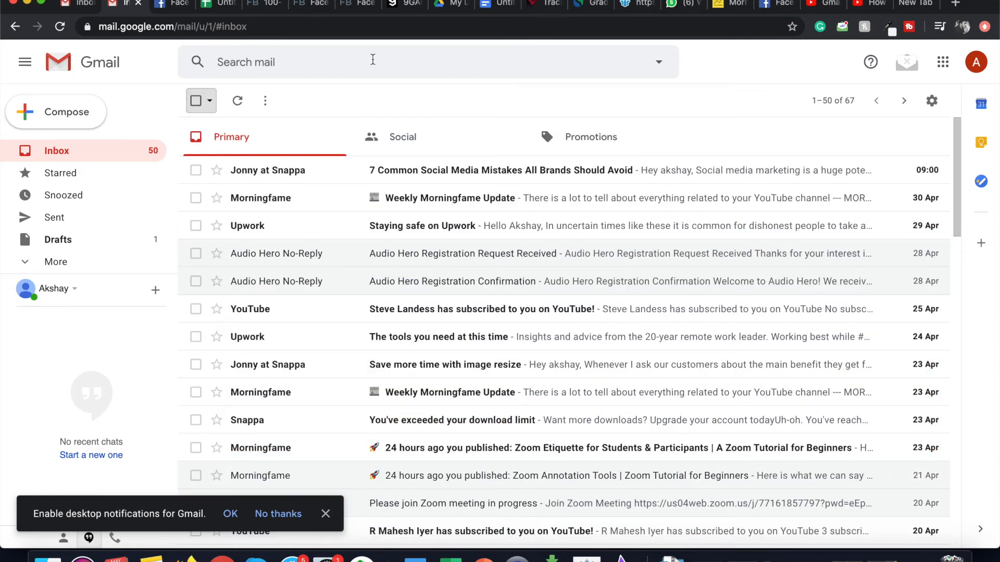
{"action": "mouse_move", "coordinate": [658, 62]}
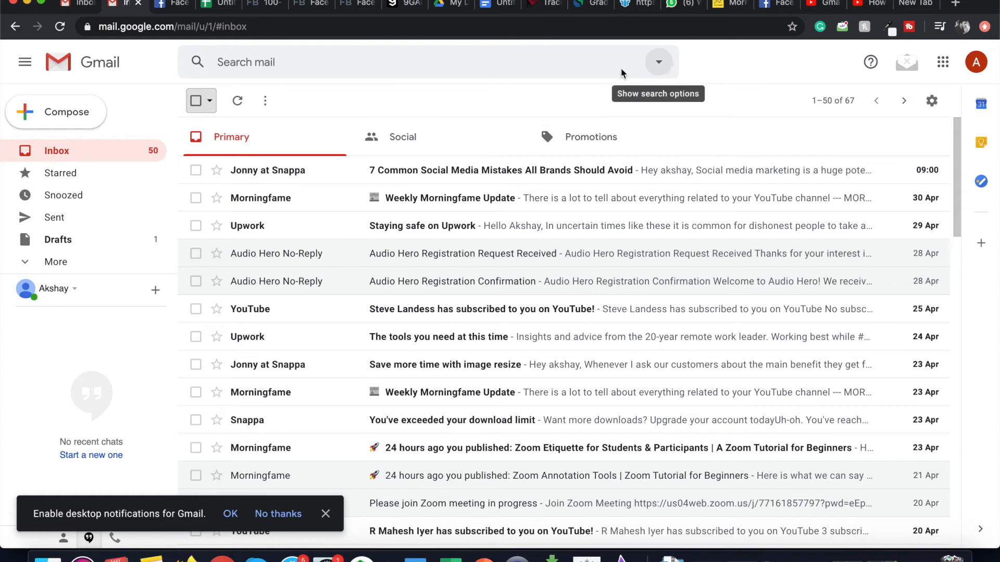
{"action": "mouse_move", "coordinate": [658, 65]}
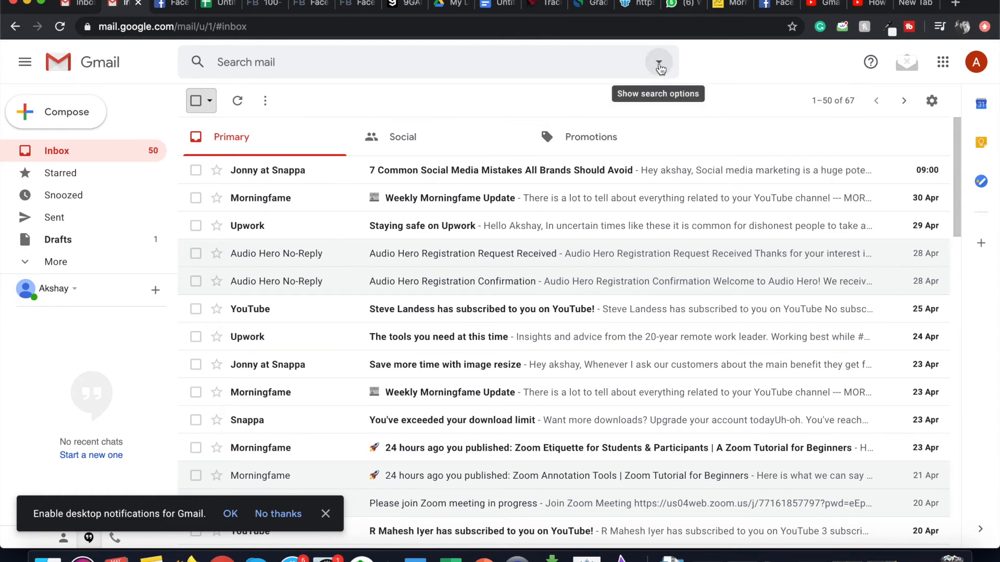
{"action": "mouse_move", "coordinate": [656, 65]}
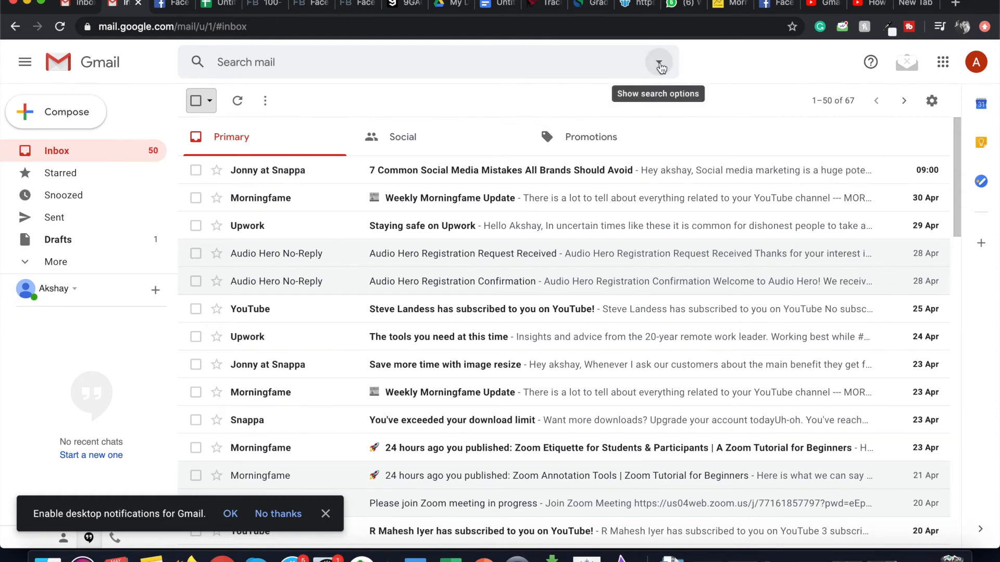
{"action": "left_click", "coordinate": [659, 66]}
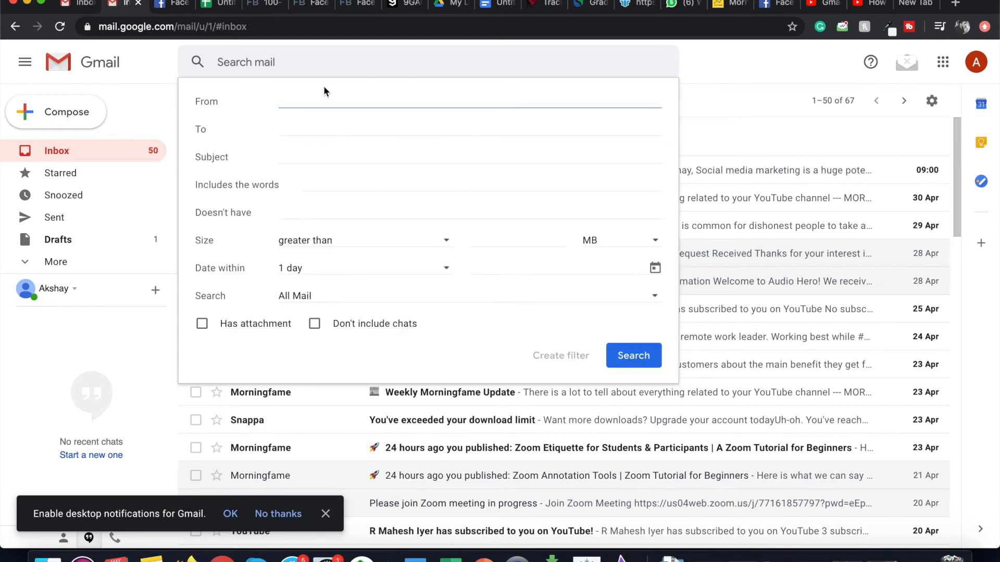
{"action": "mouse_move", "coordinate": [227, 173]}
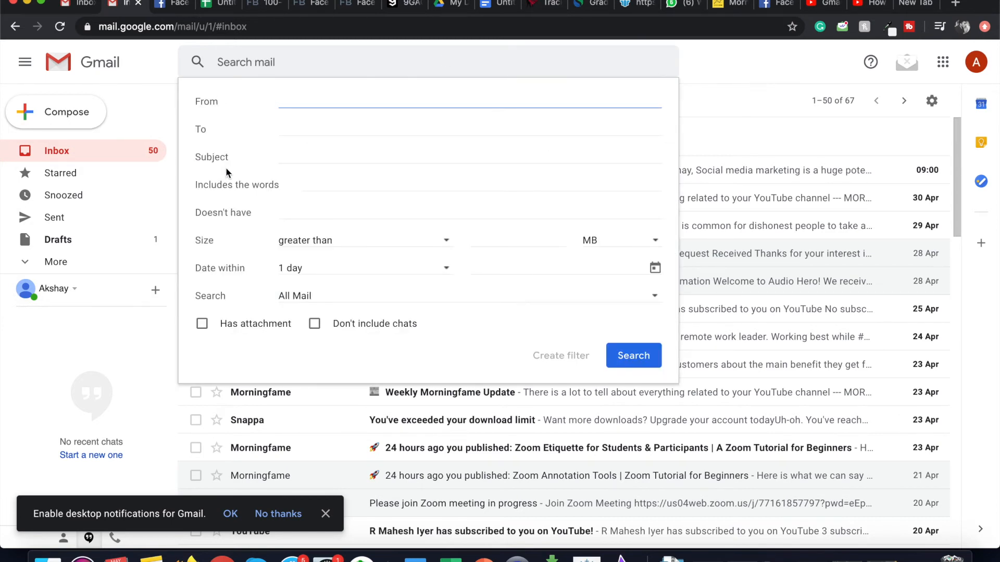
{"action": "mouse_move", "coordinate": [245, 291]}
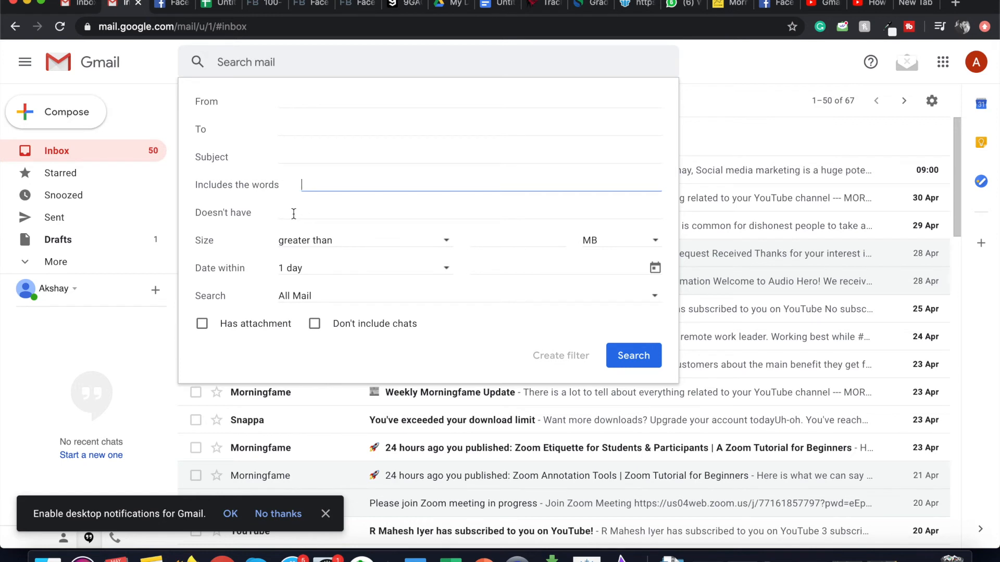
{"action": "left_click", "coordinate": [294, 213]}
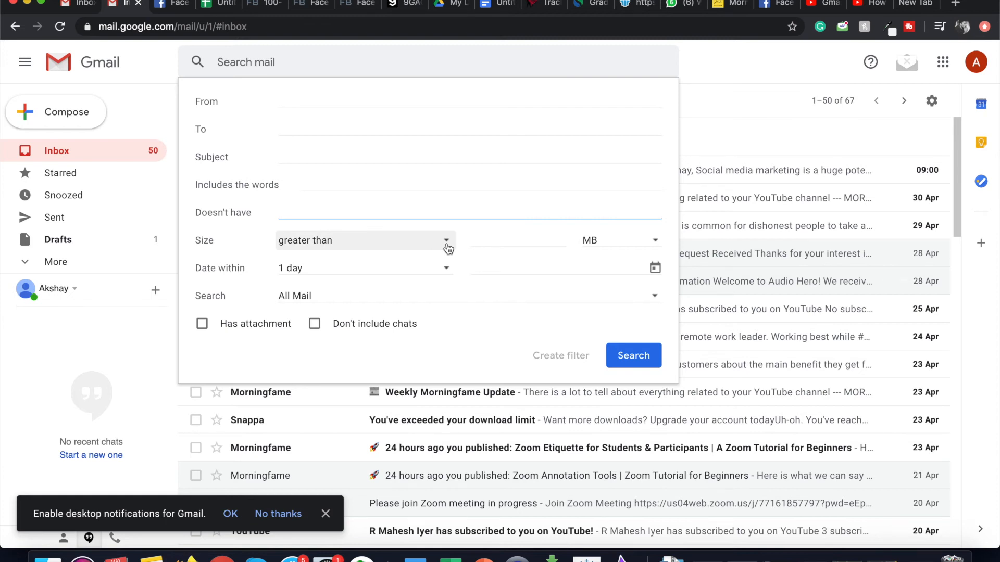
{"action": "mouse_move", "coordinate": [443, 270]}
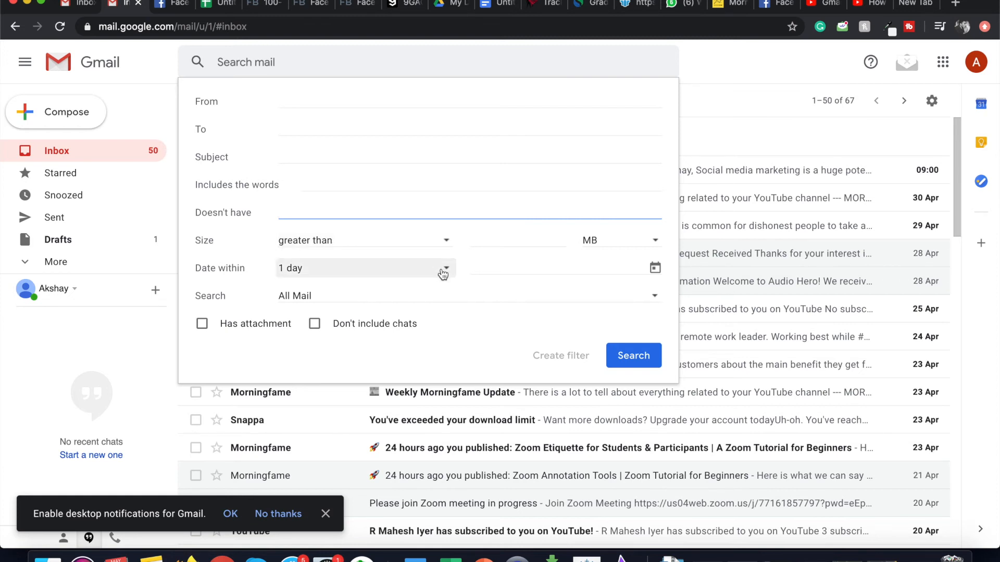
{"action": "left_click", "coordinate": [444, 268]}
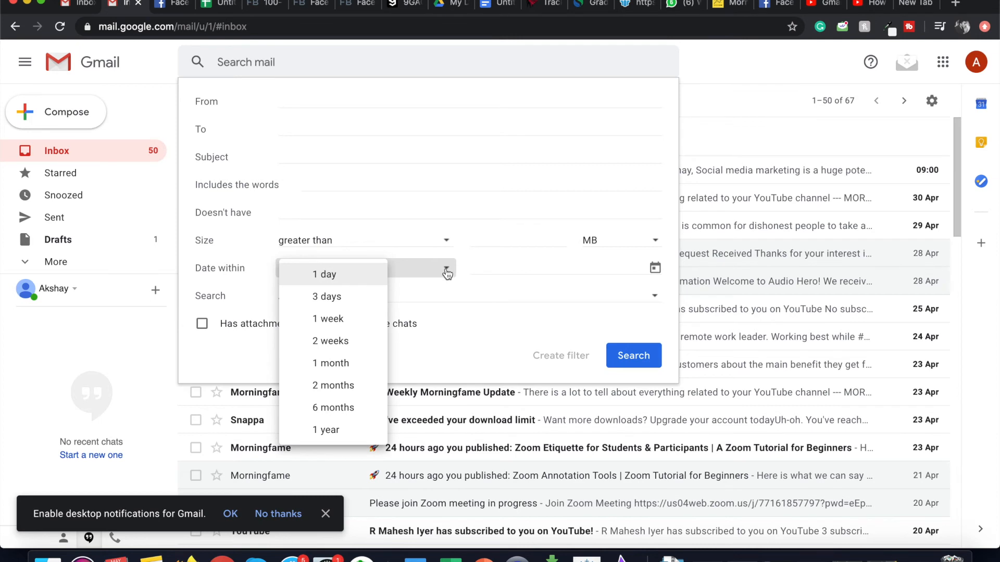
{"action": "mouse_move", "coordinate": [347, 367]}
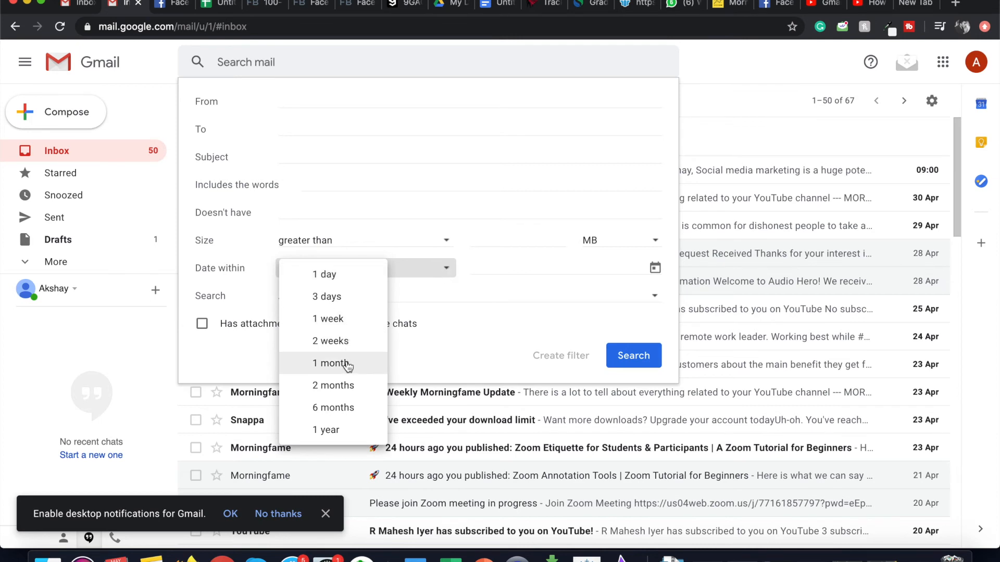
{"action": "left_click", "coordinate": [324, 274]}
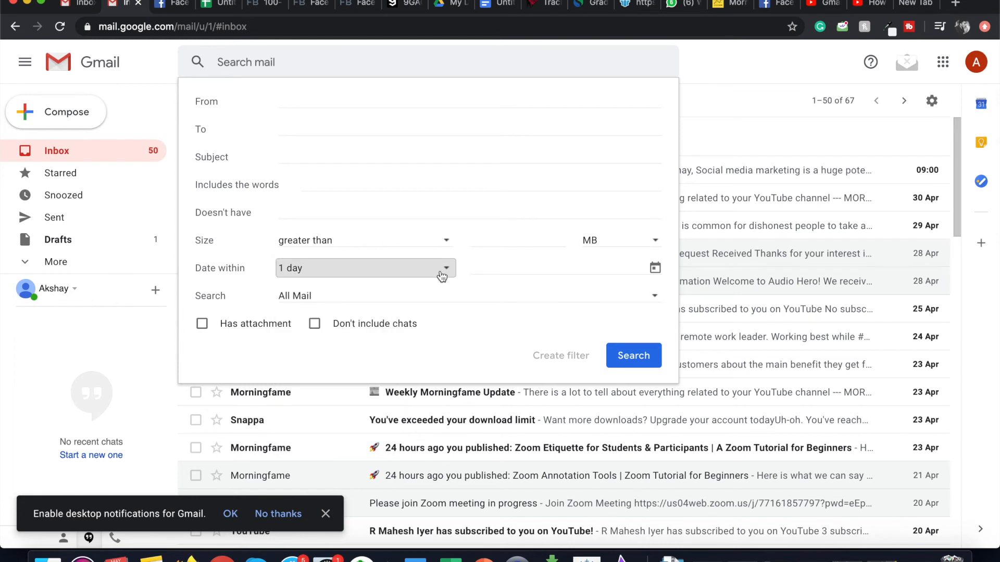
{"action": "mouse_move", "coordinate": [654, 268]}
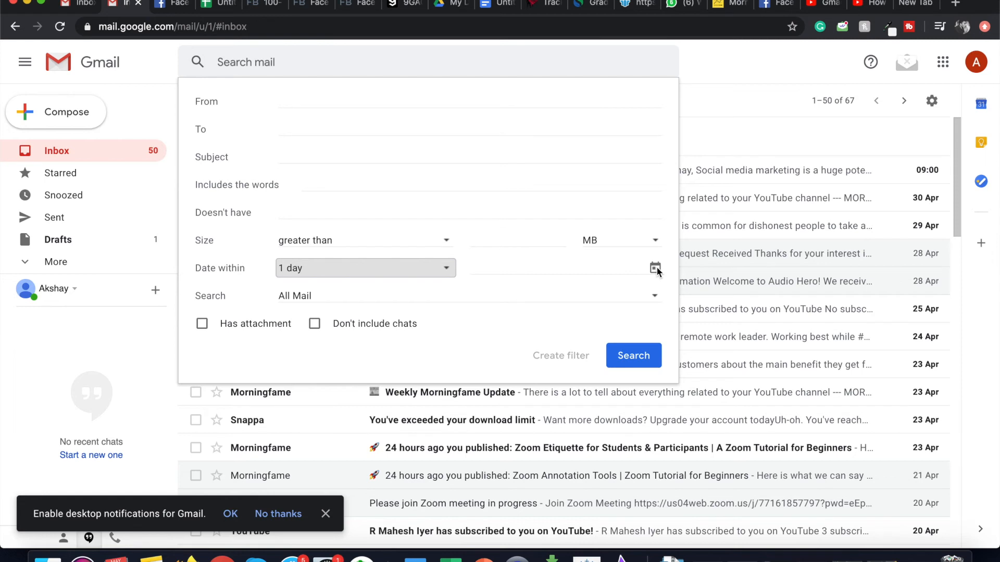
{"action": "mouse_move", "coordinate": [405, 295]}
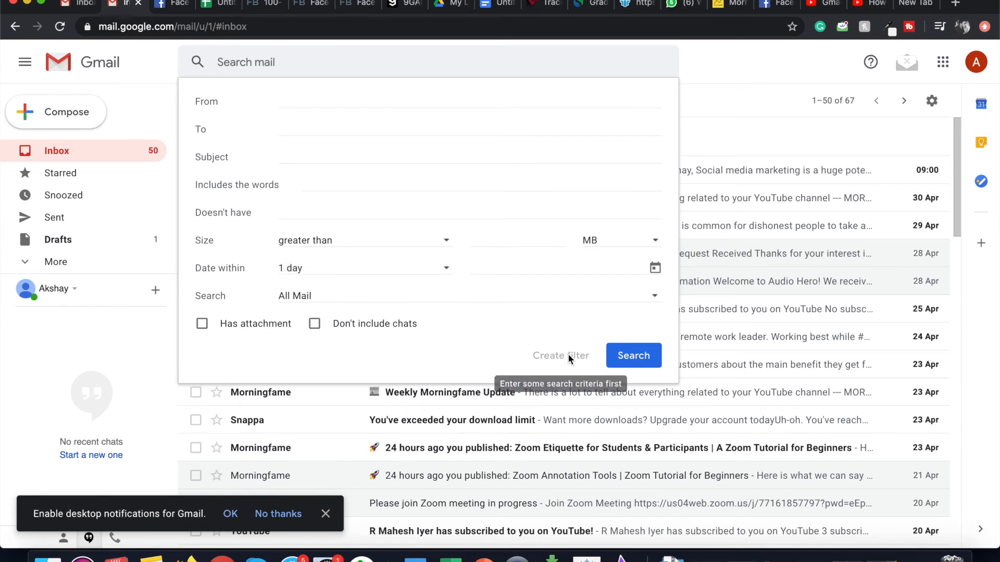
{"action": "mouse_move", "coordinate": [606, 129]}
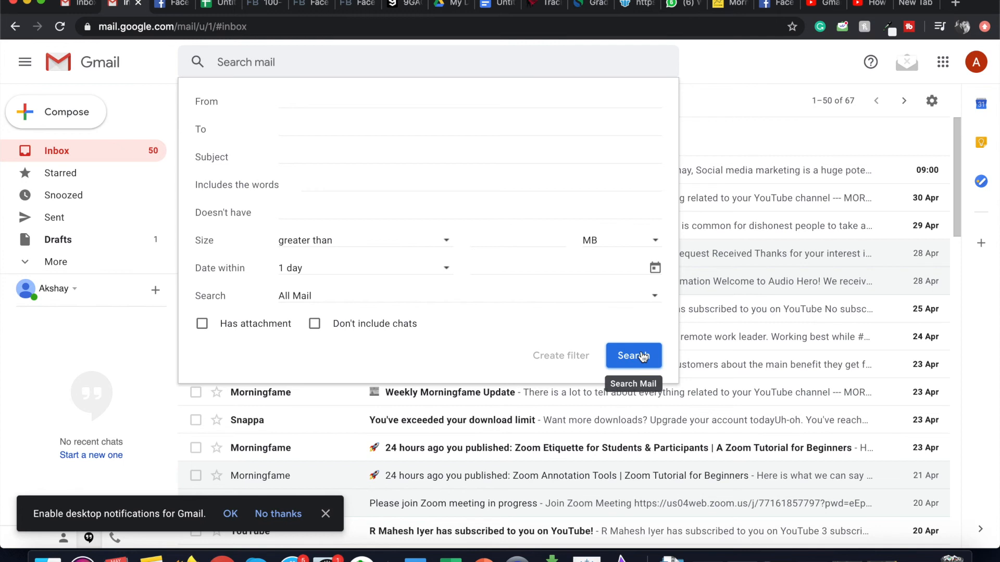
{"action": "mouse_move", "coordinate": [503, 310]}
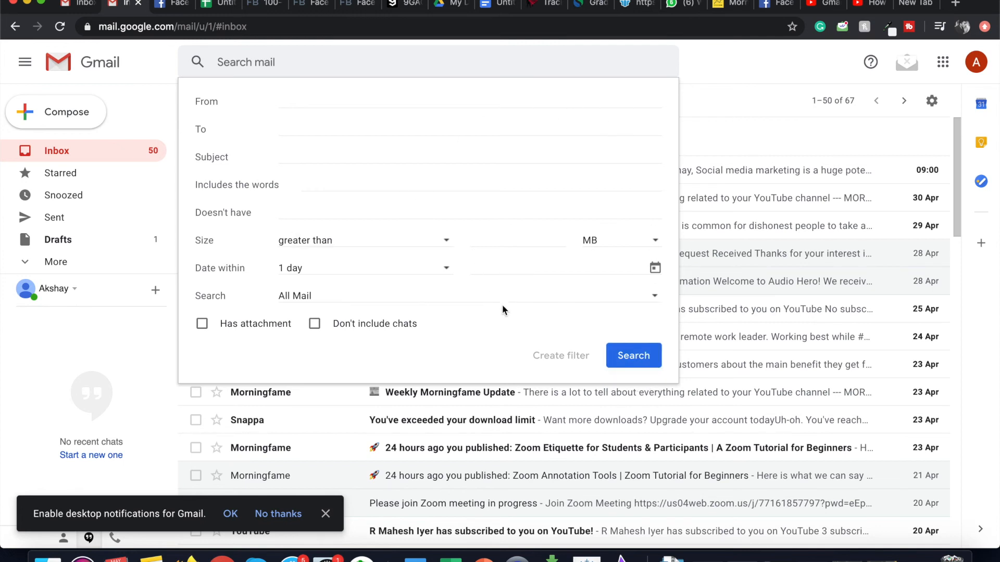
{"action": "mouse_move", "coordinate": [672, 111]}
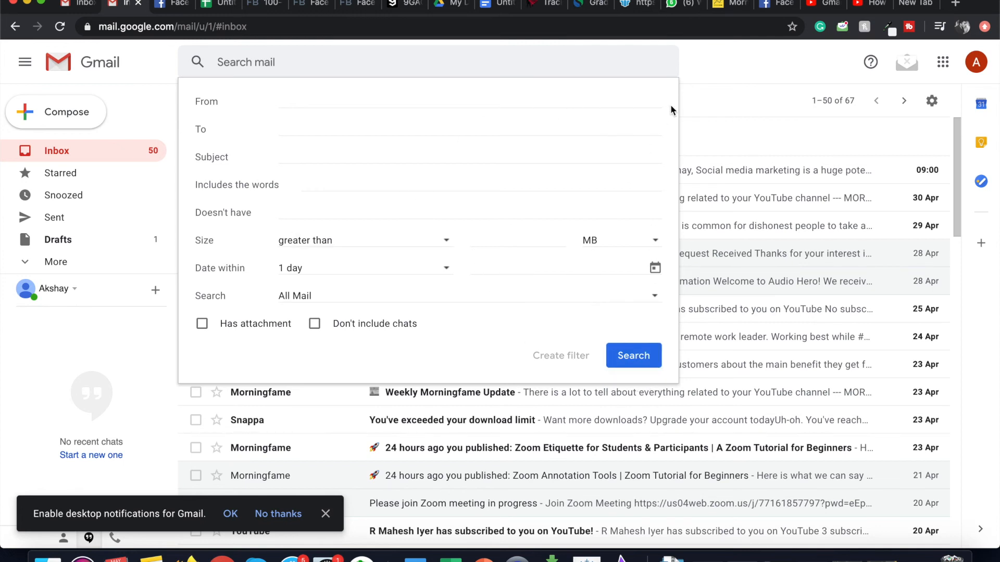
{"action": "mouse_move", "coordinate": [728, 98]}
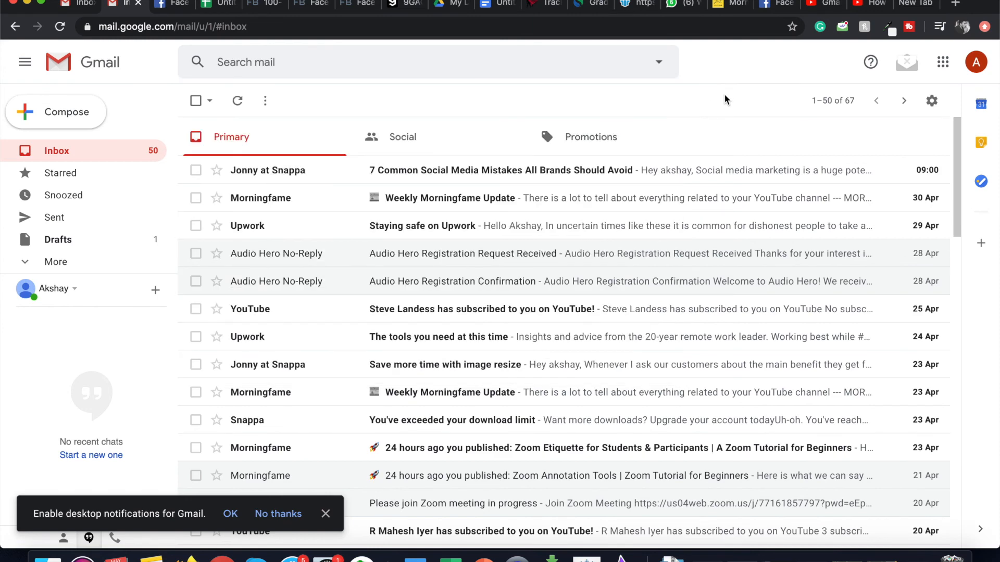
{"action": "scroll", "scroll_direction": "down", "scroll_amount": 3}
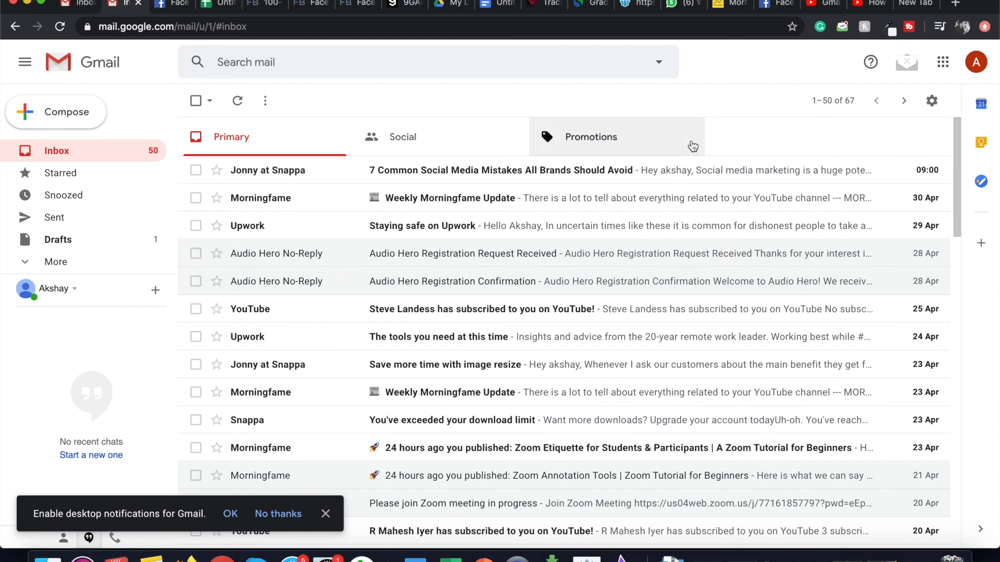
{"action": "mouse_move", "coordinate": [767, 80]}
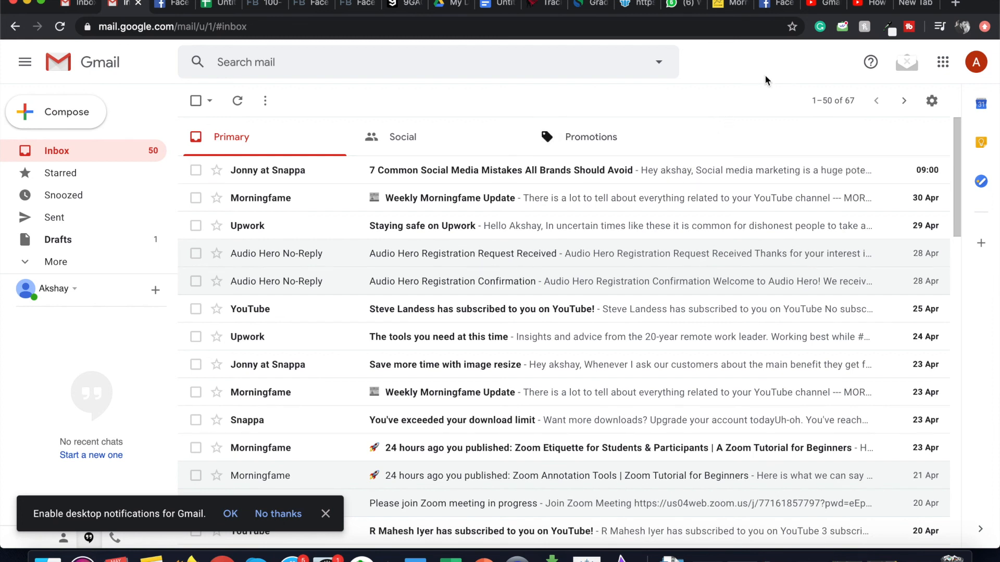